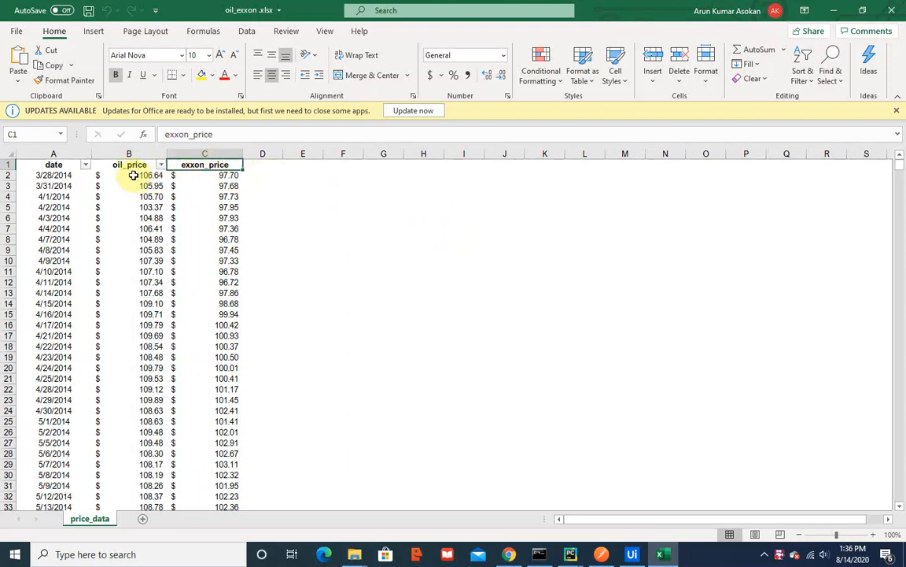
Switch from the spreadsheet to the PyCharm editor with ExxonOilRegression.py.
click(129, 165)
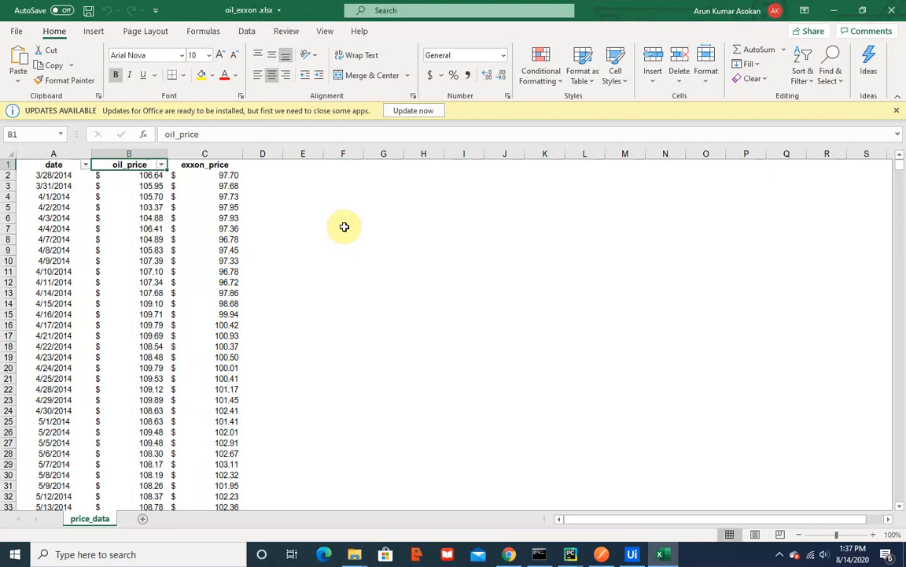
mouse_move(252, 186)
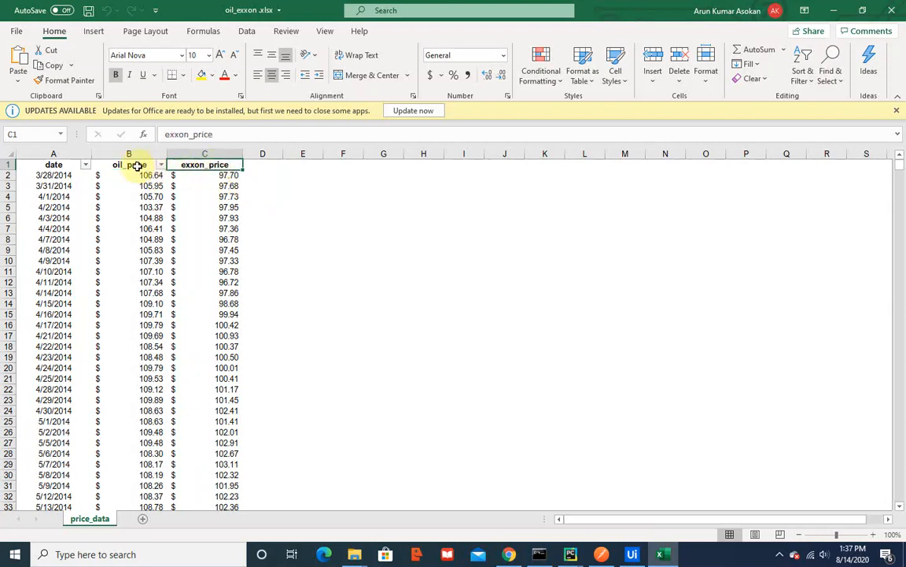
click(129, 166)
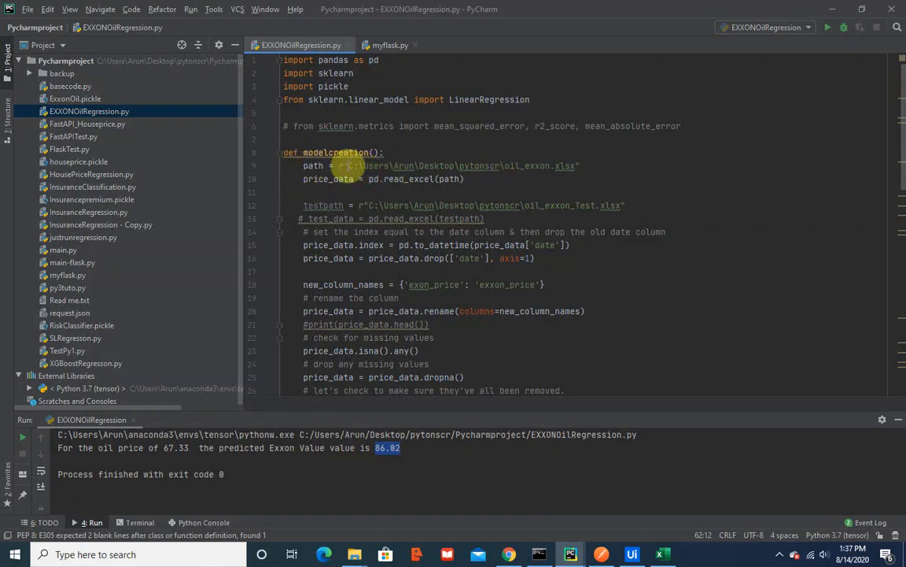
mouse_move(516, 258)
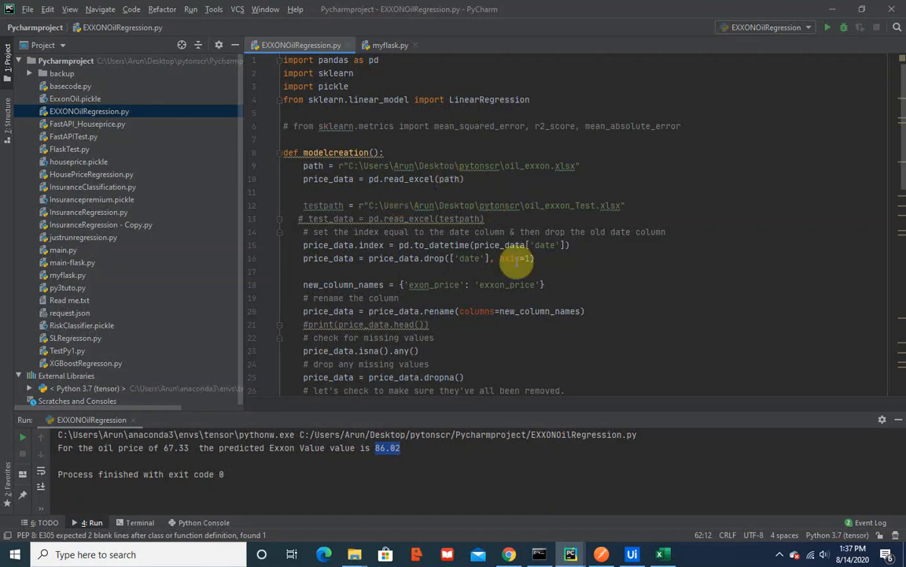
mouse_move(837, 186)
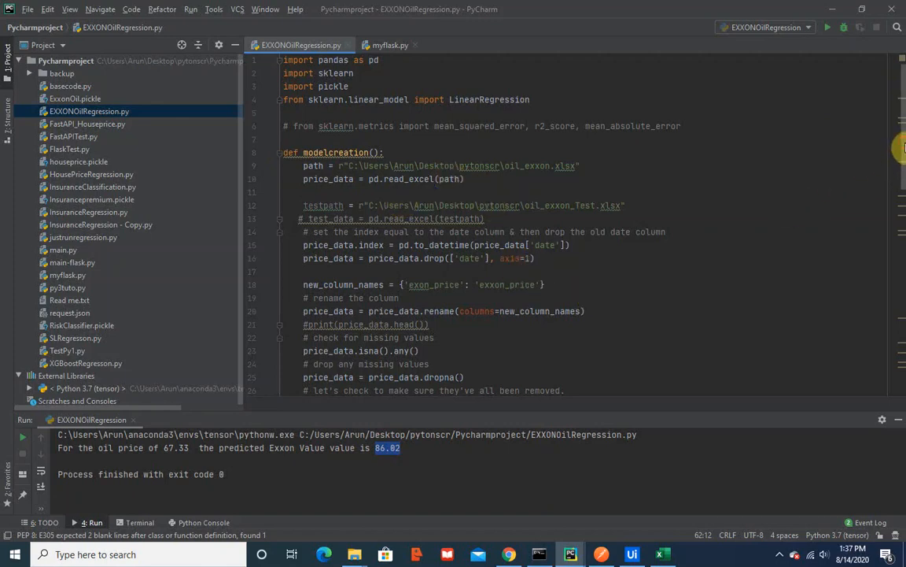
Review the regression script down to the predictExxon function that pickles the model.
scroll(down, 3)
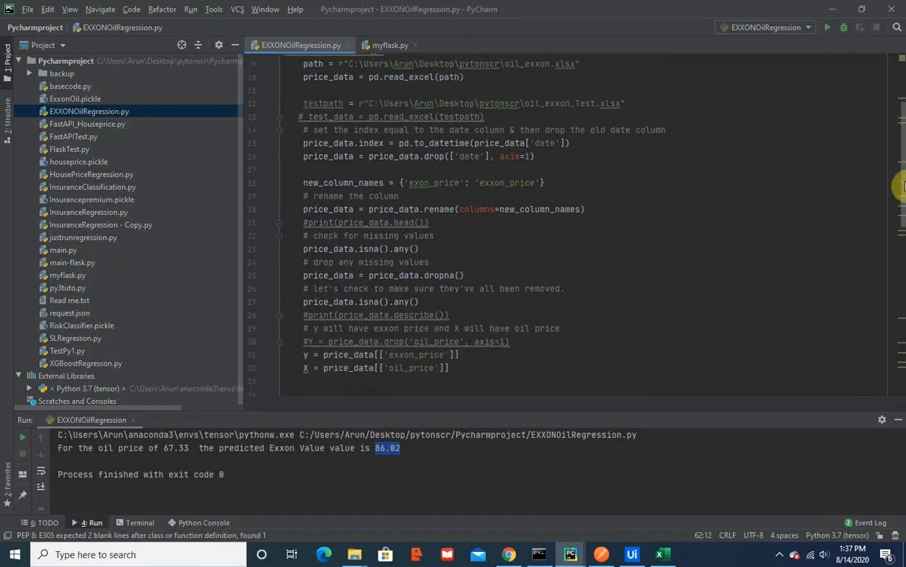
scroll(down, 3)
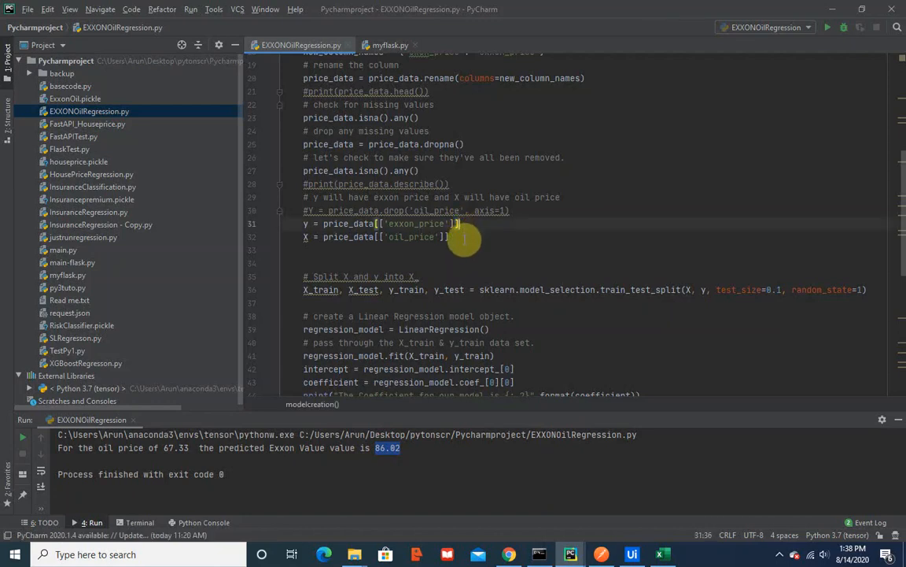
click(450, 236)
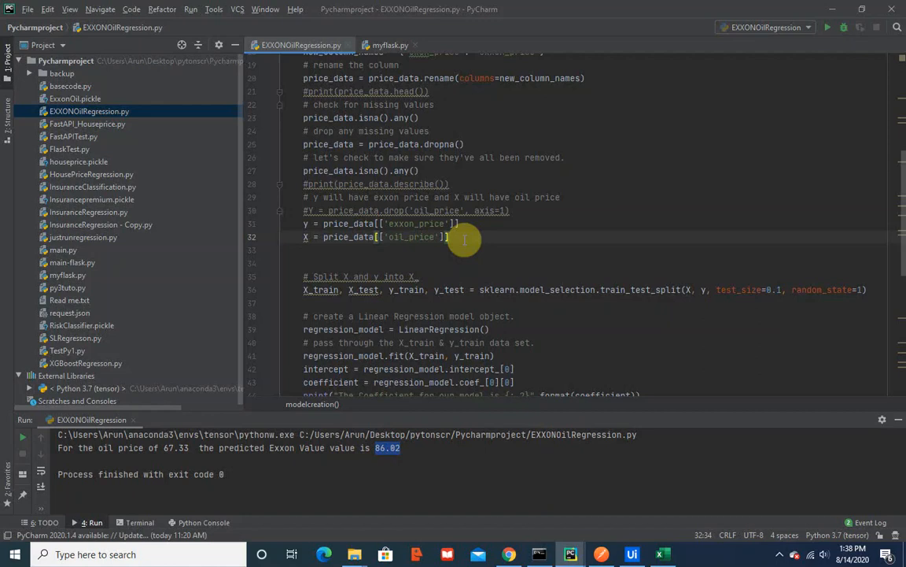
mouse_move(903, 251)
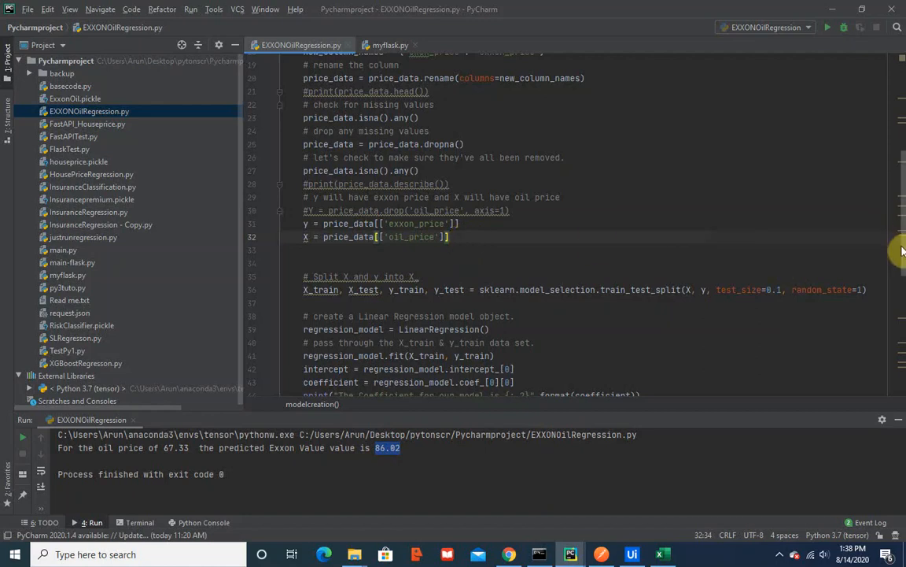
scroll(down, 3)
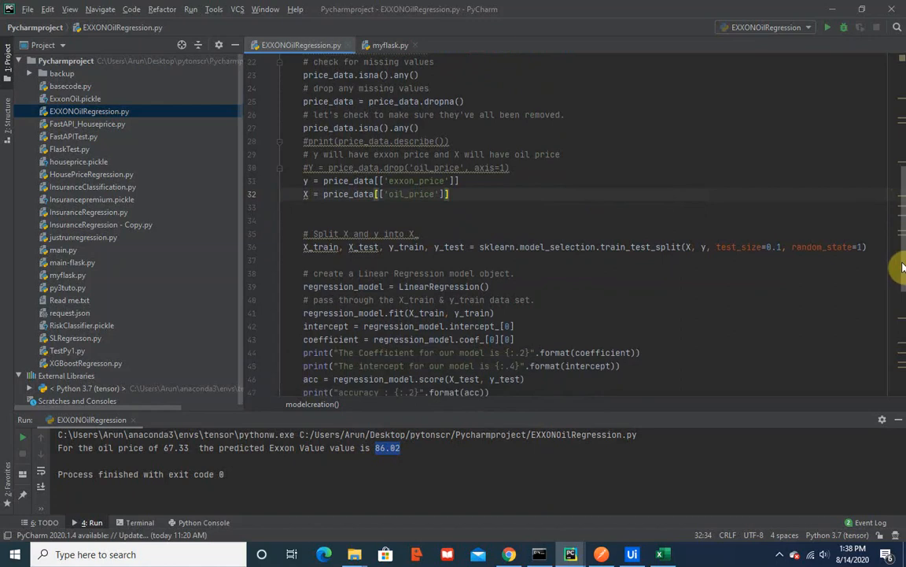
scroll(down, 3)
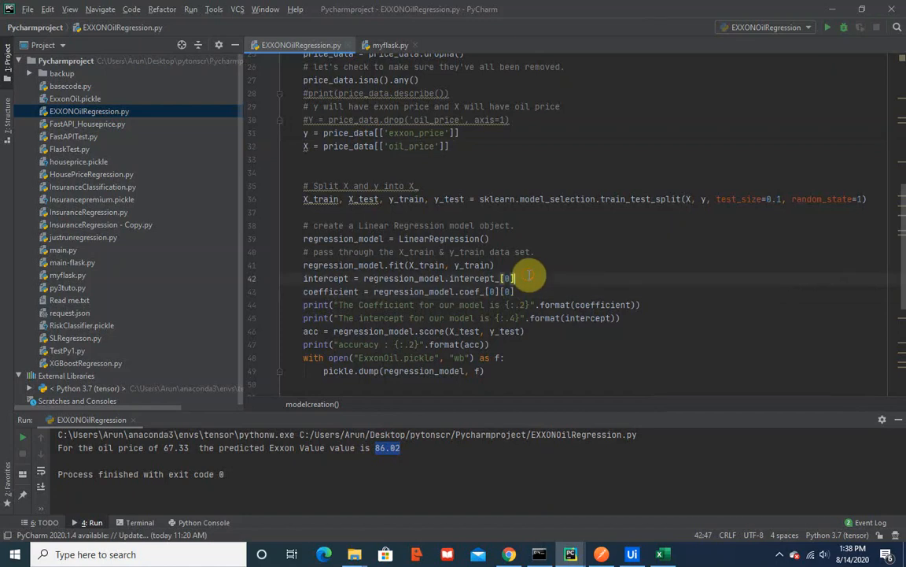
mouse_move(557, 334)
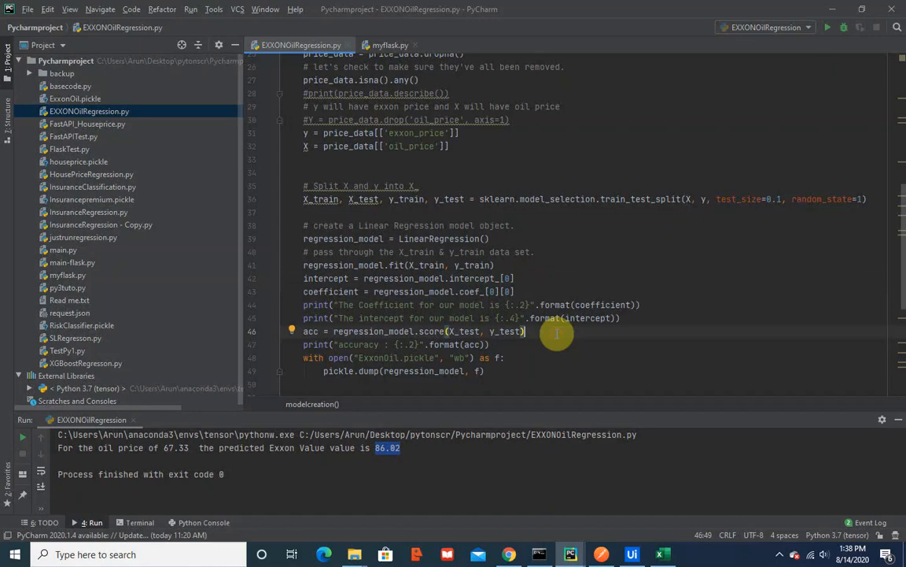
mouse_move(515, 372)
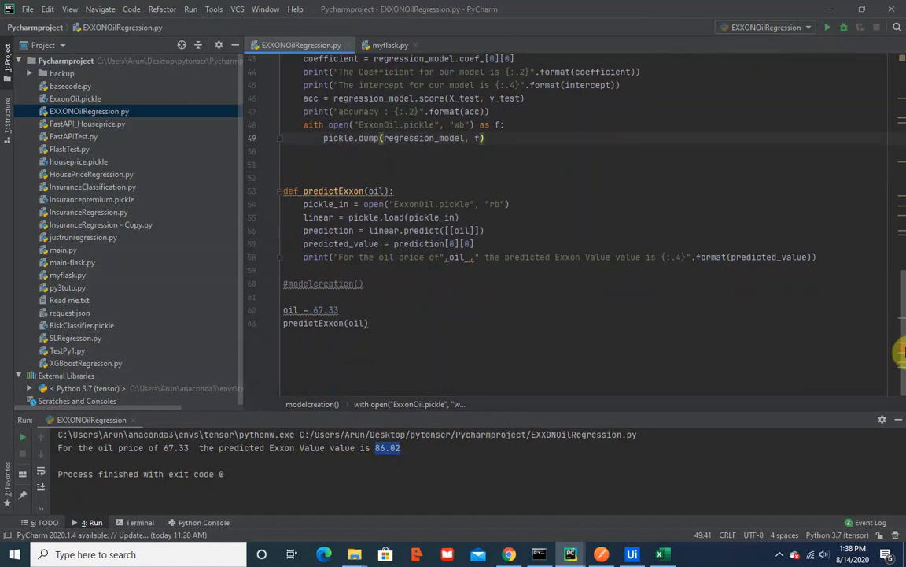
mouse_move(527, 204)
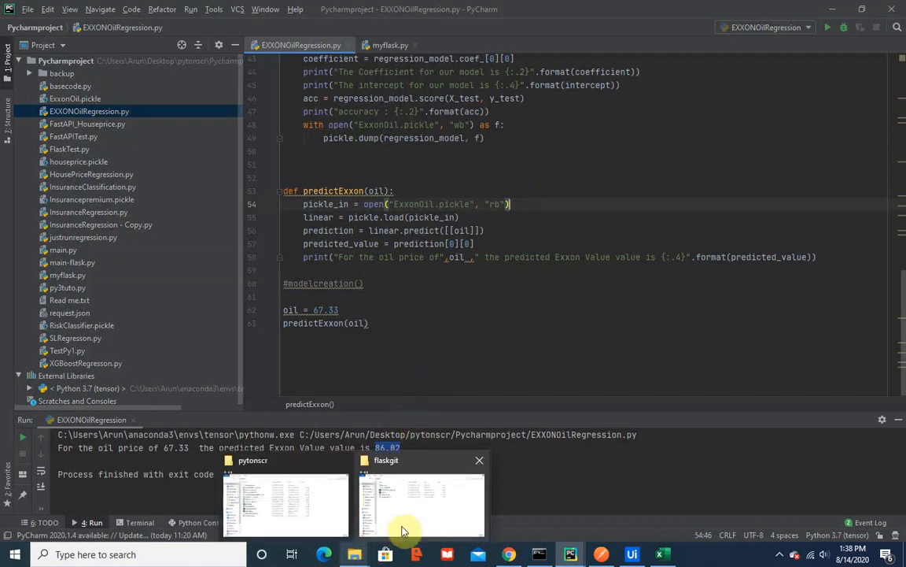
click(422, 501)
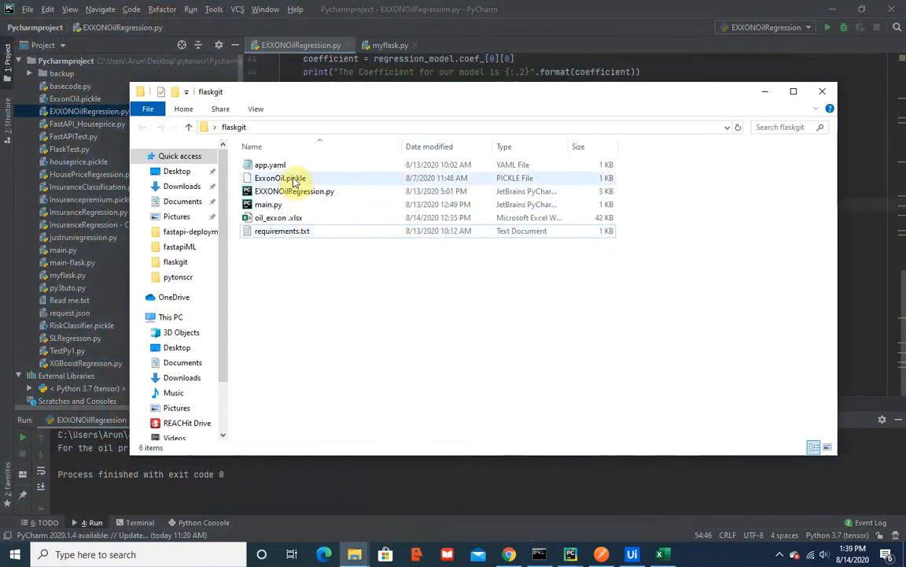
click(280, 178)
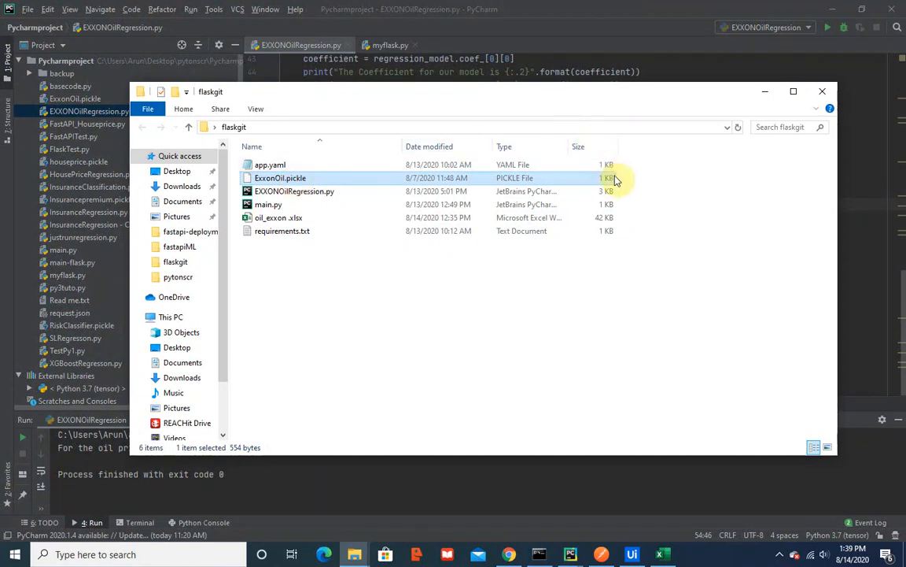
mouse_move(394, 187)
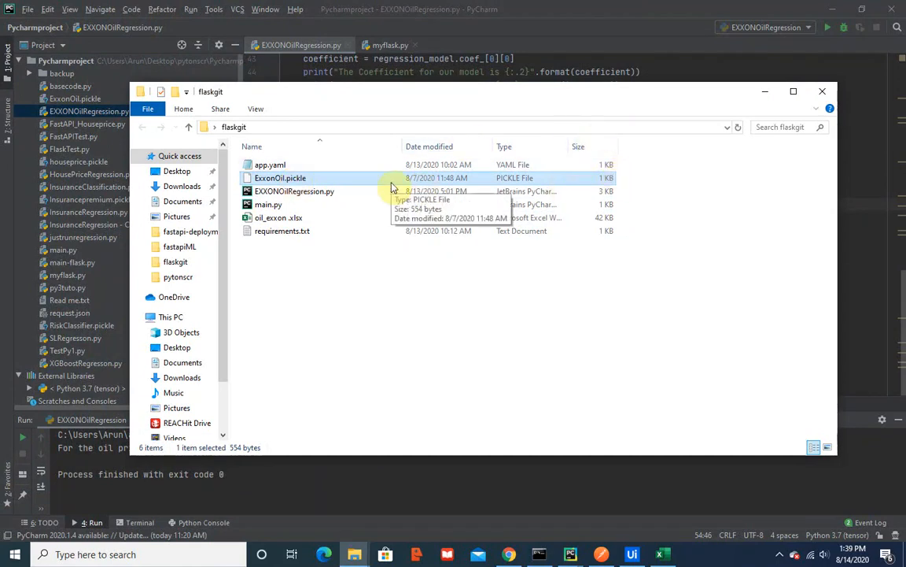
mouse_move(636, 136)
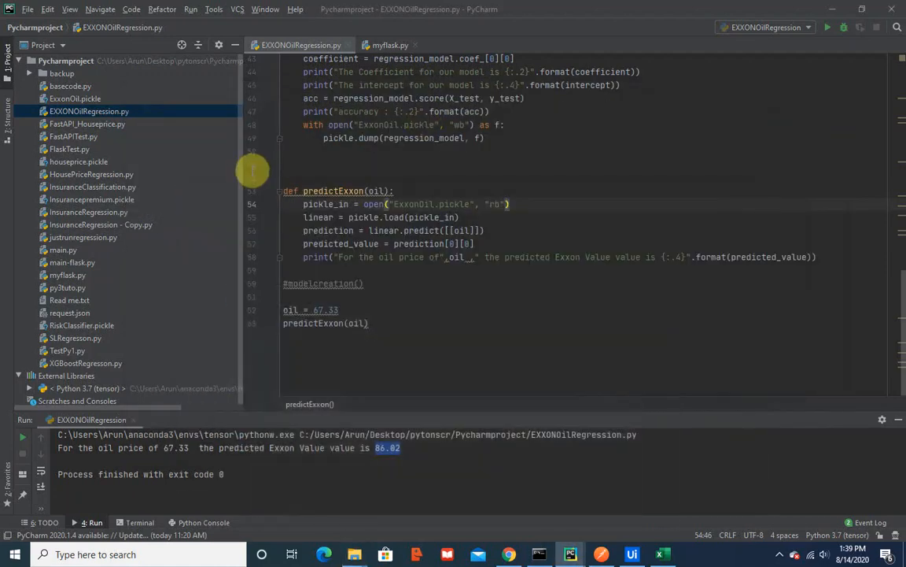
right_click(88, 110)
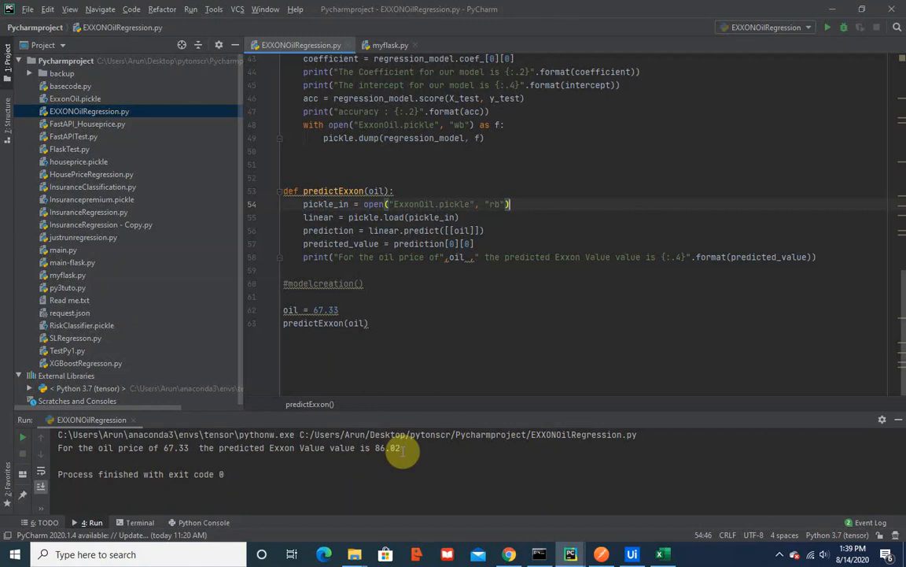
mouse_move(460, 291)
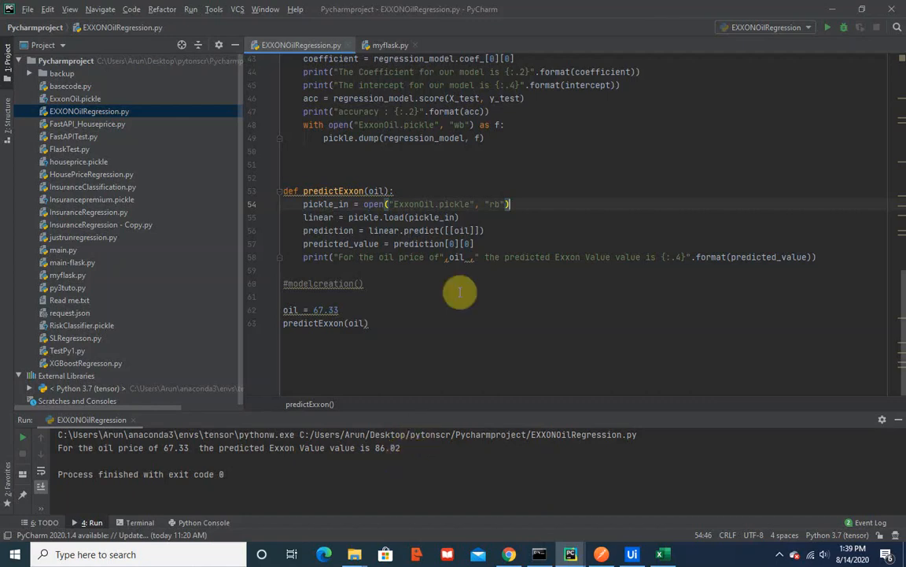
mouse_move(464, 129)
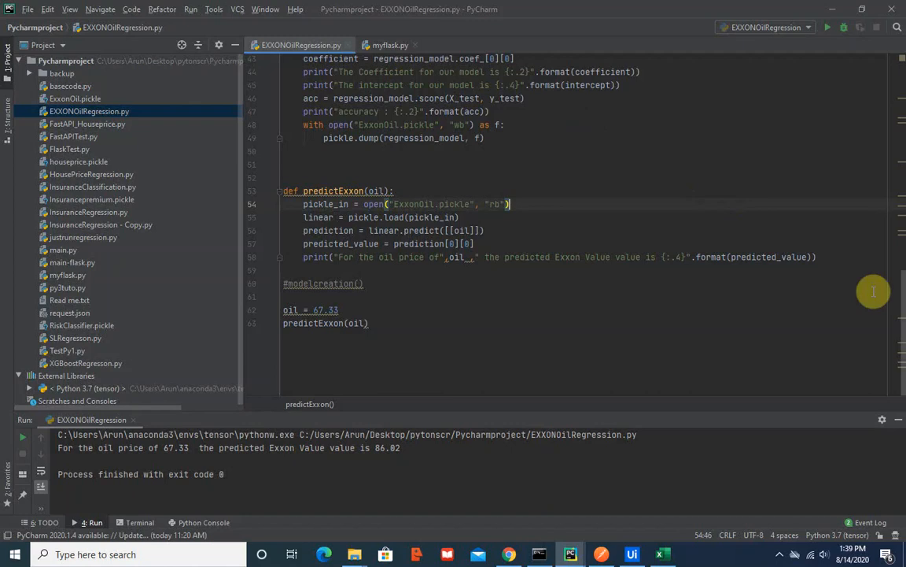
mouse_move(636, 177)
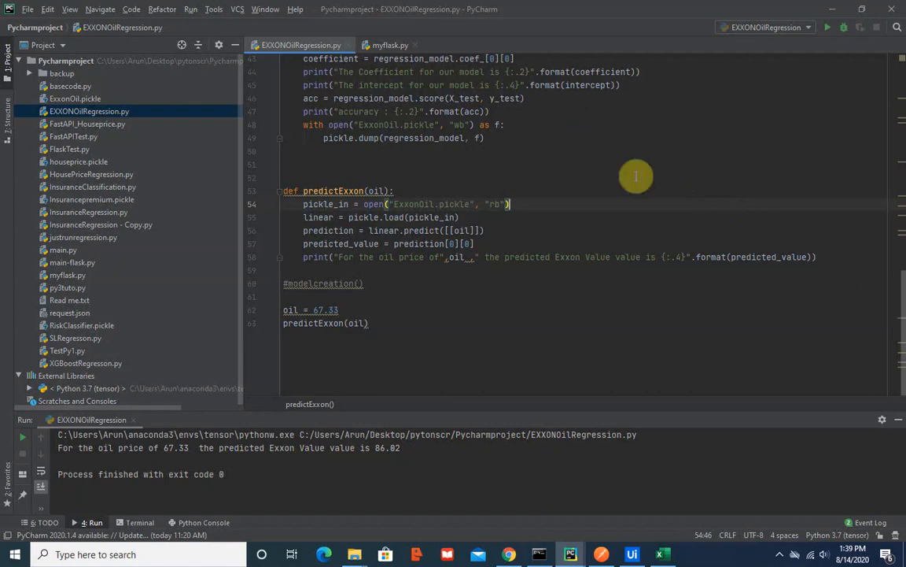
click(390, 44)
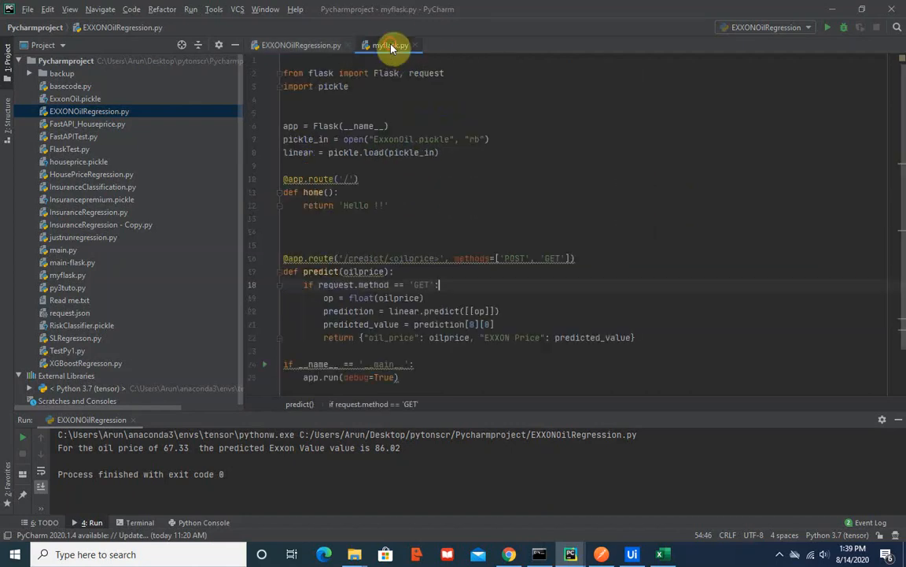
click(391, 44)
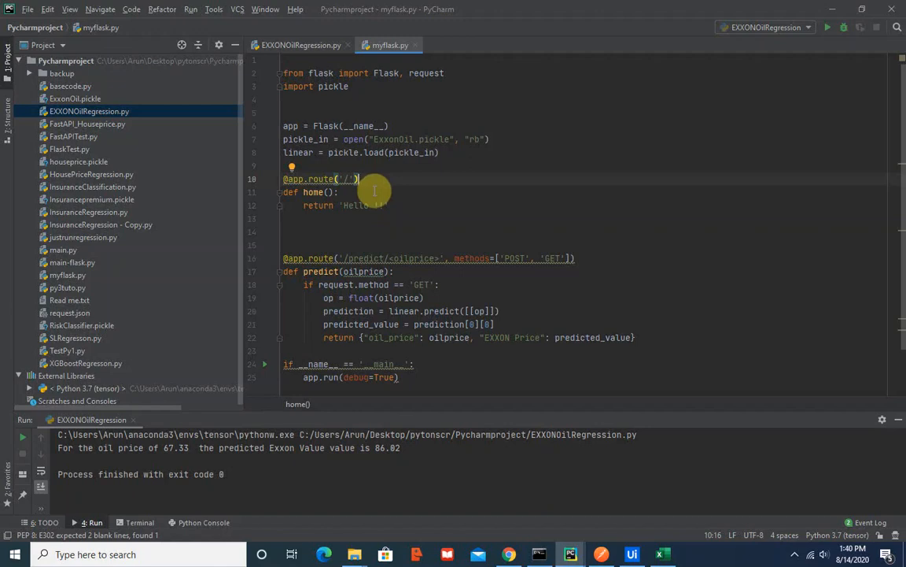
mouse_move(576, 227)
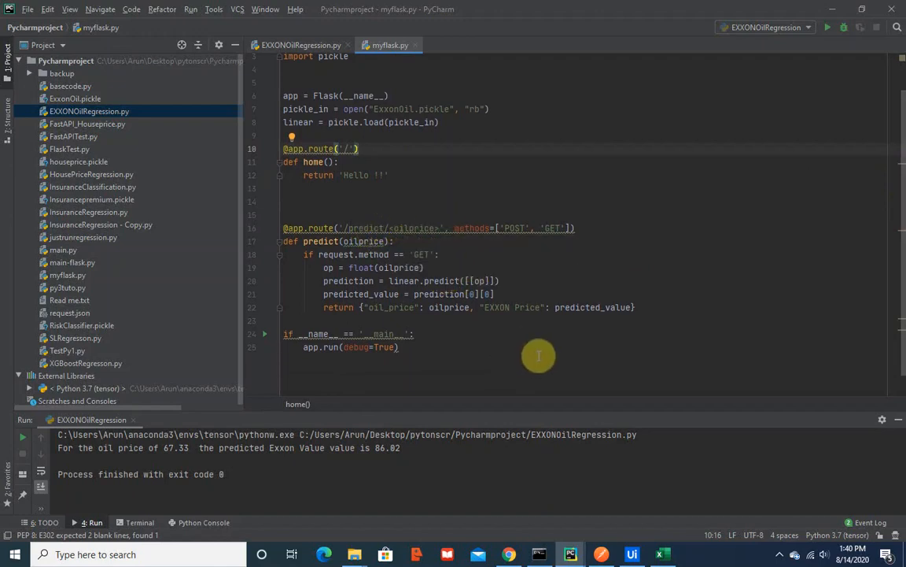
mouse_move(466, 253)
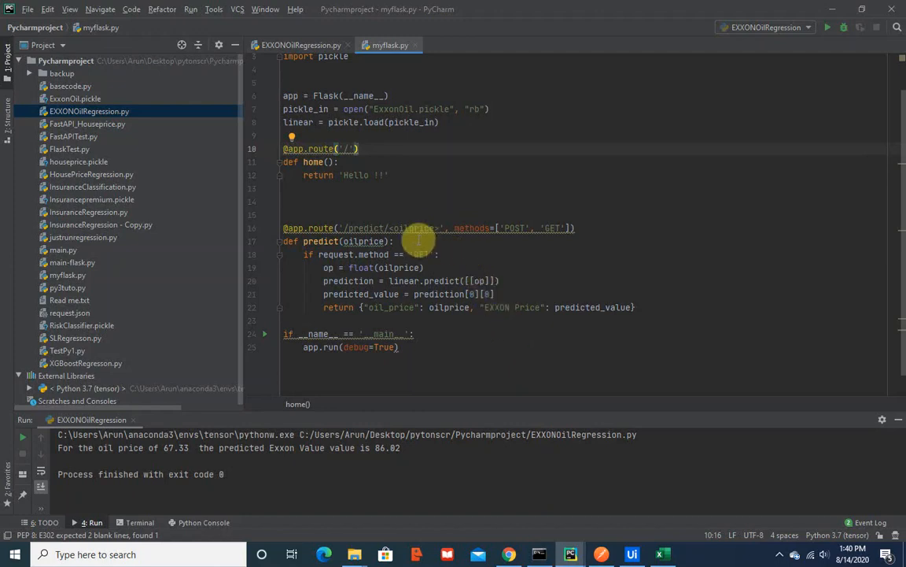
mouse_move(503, 315)
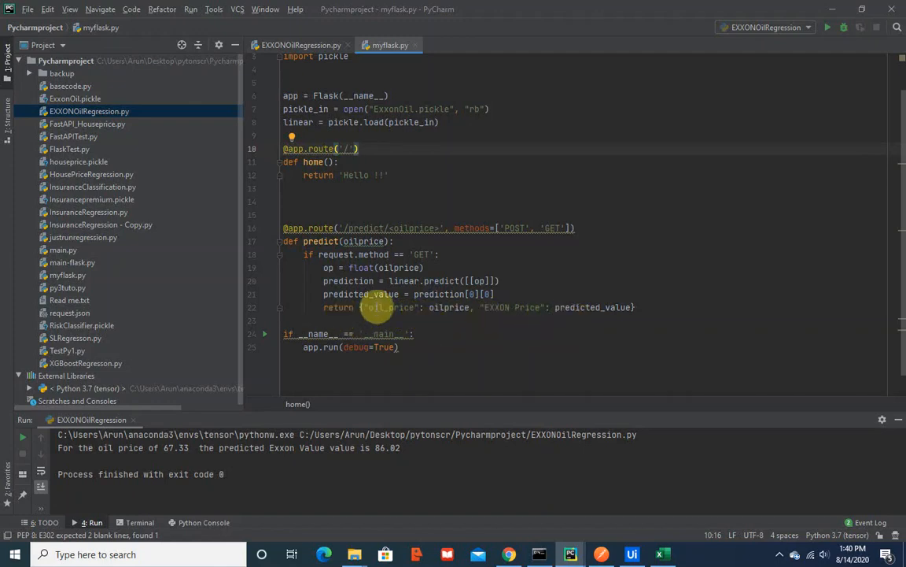
mouse_move(611, 321)
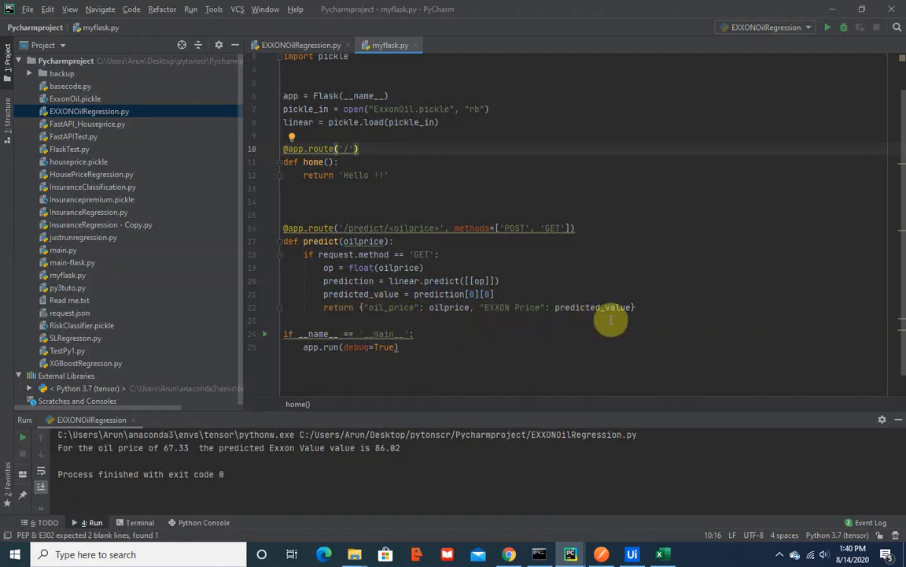
mouse_move(220, 167)
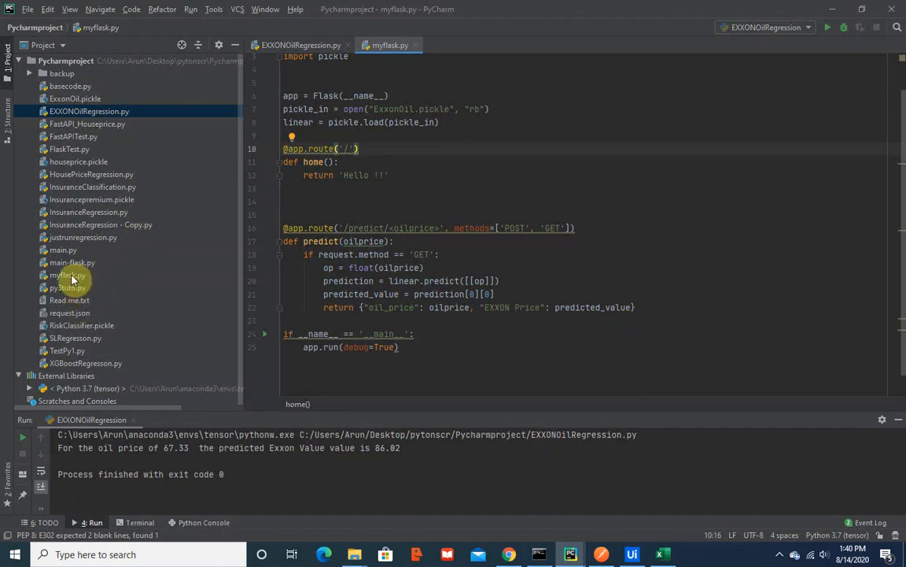
Run myflask.py so the local Flask prediction server starts.
right_click(66, 274)
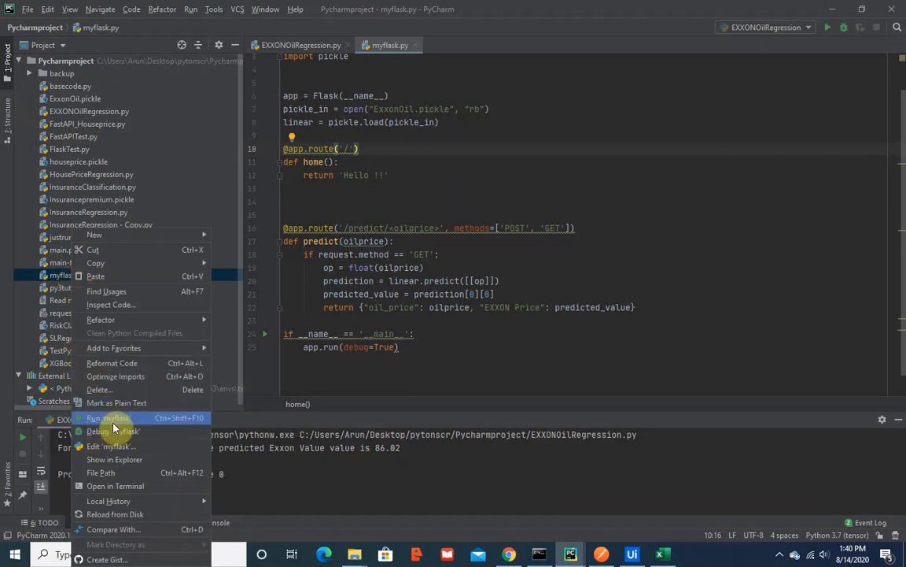
click(108, 419)
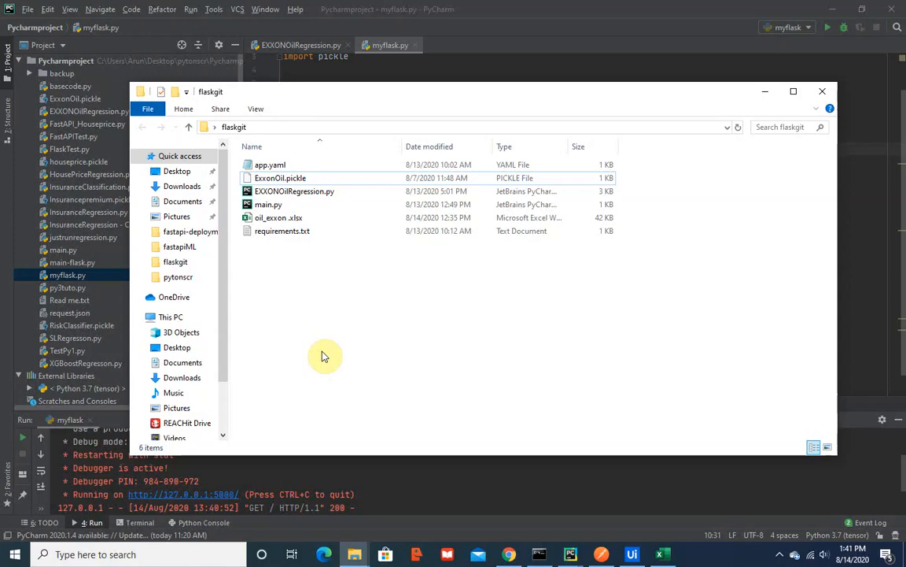
mouse_move(291, 276)
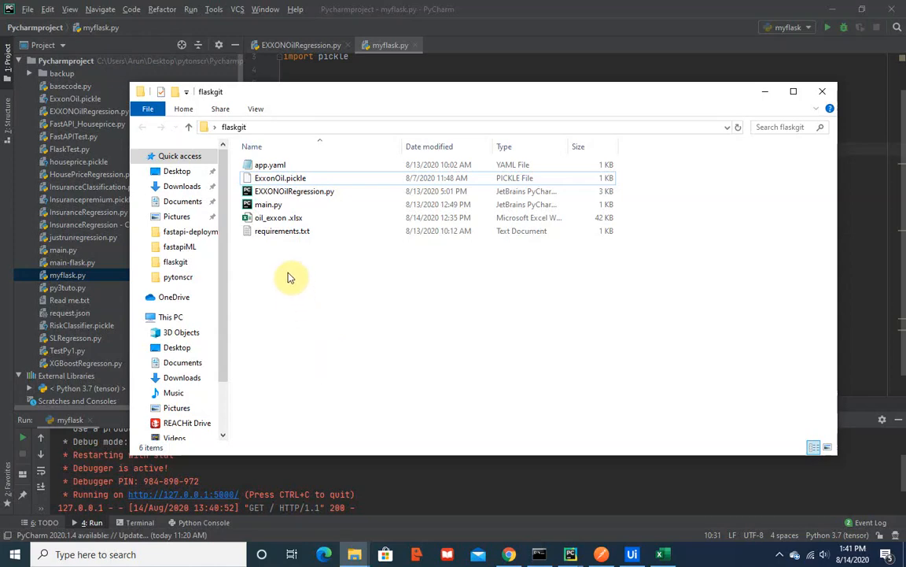
mouse_move(289, 247)
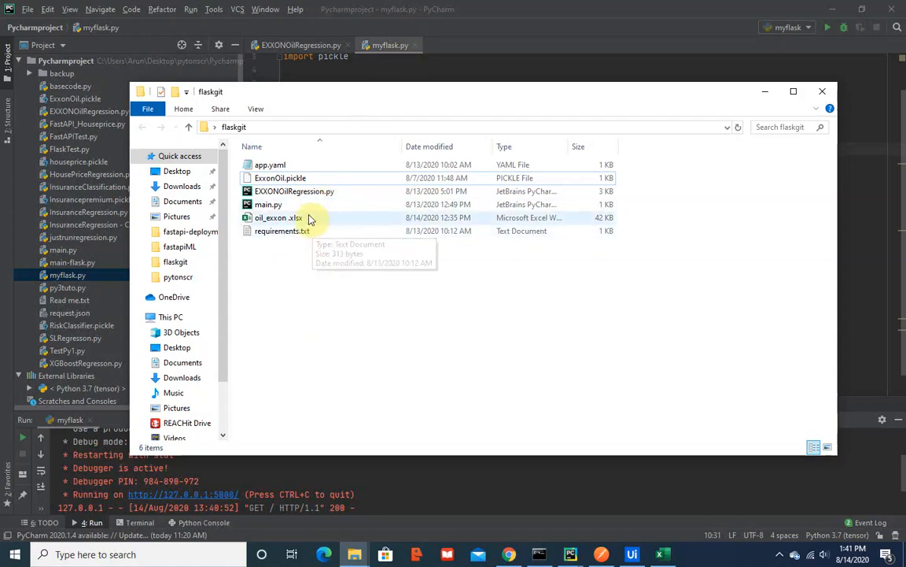
click(268, 205)
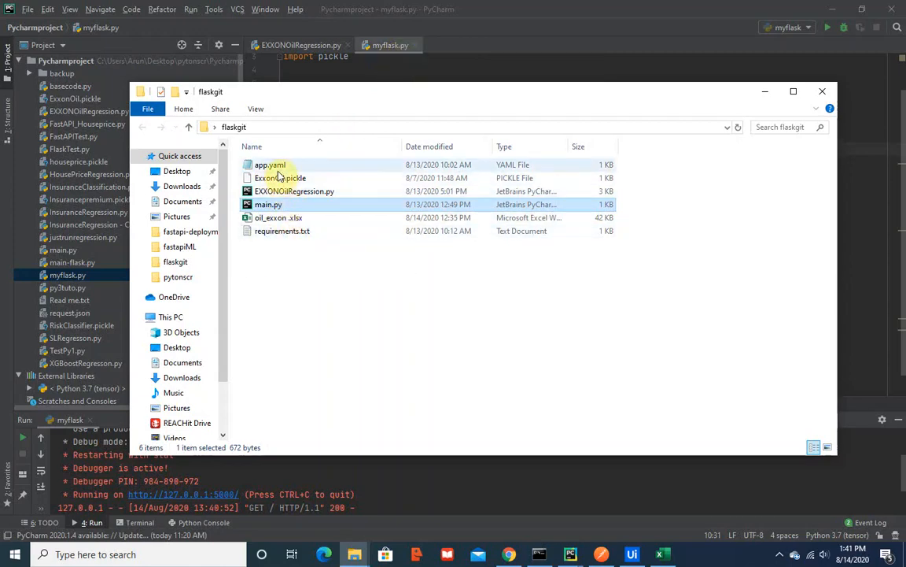
double_click(271, 166)
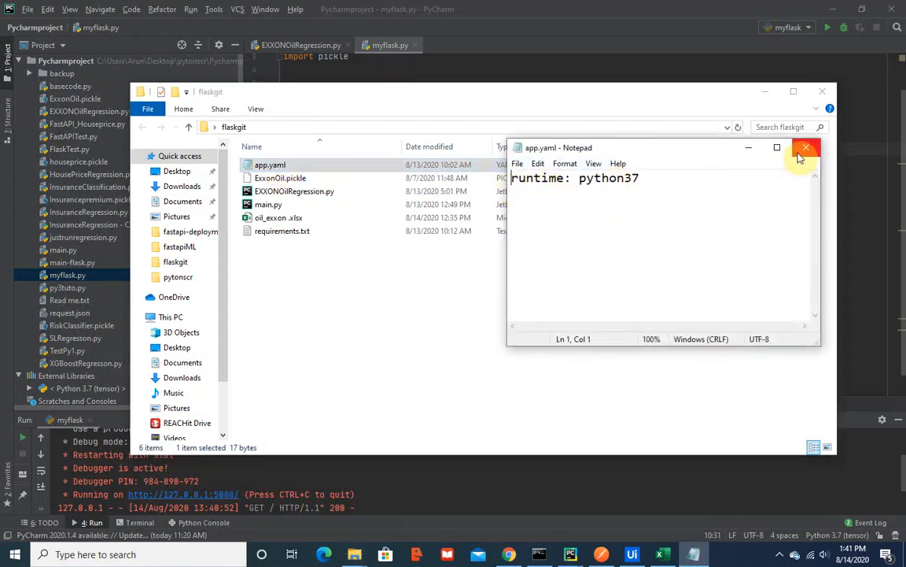
mouse_move(805, 148)
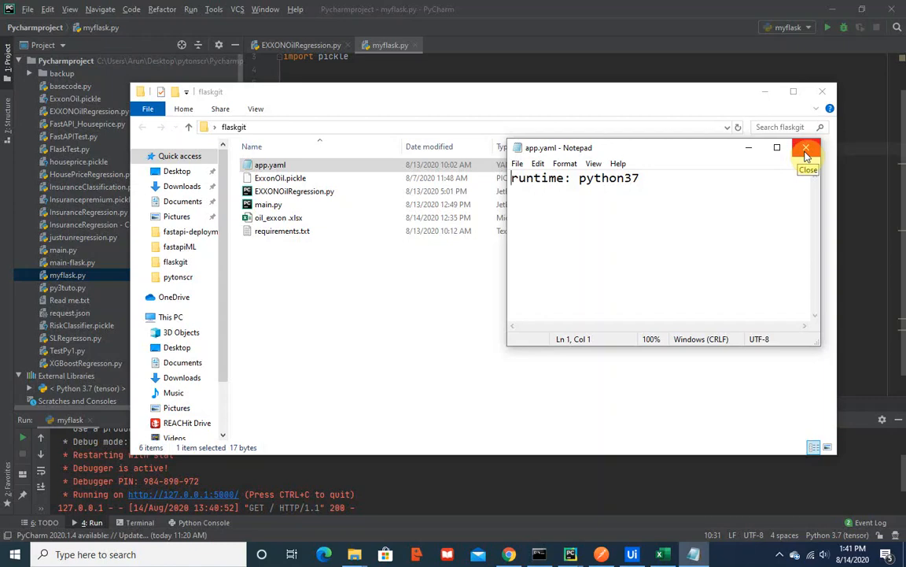
mouse_move(806, 148)
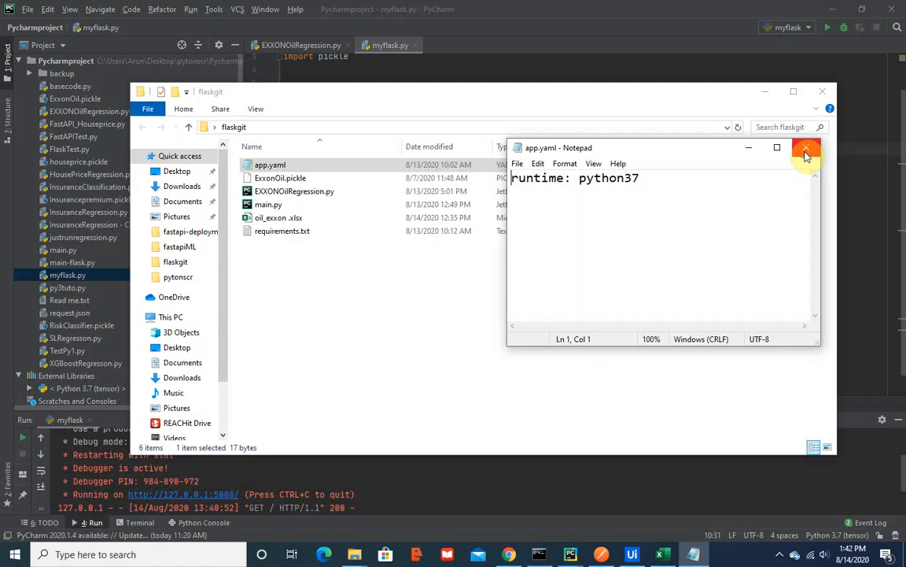
click(805, 148)
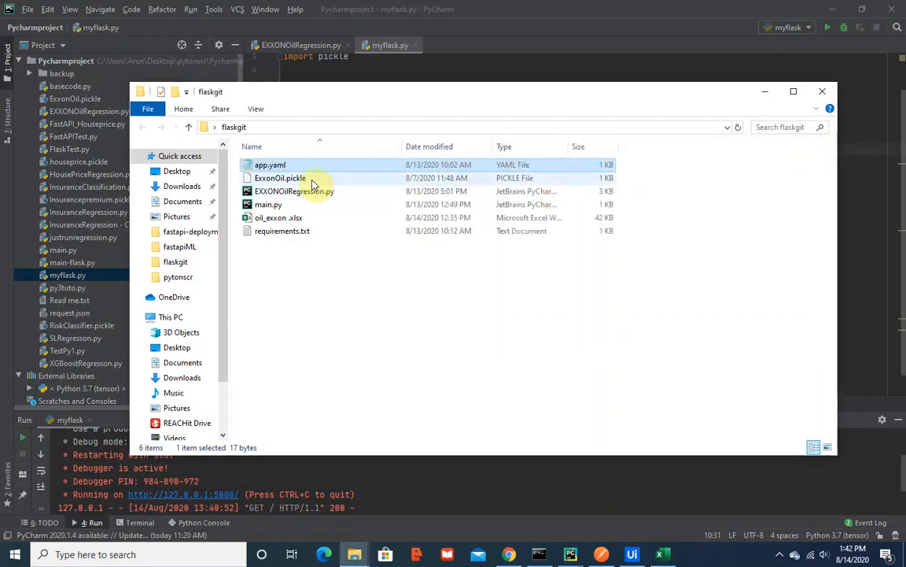
click(280, 178)
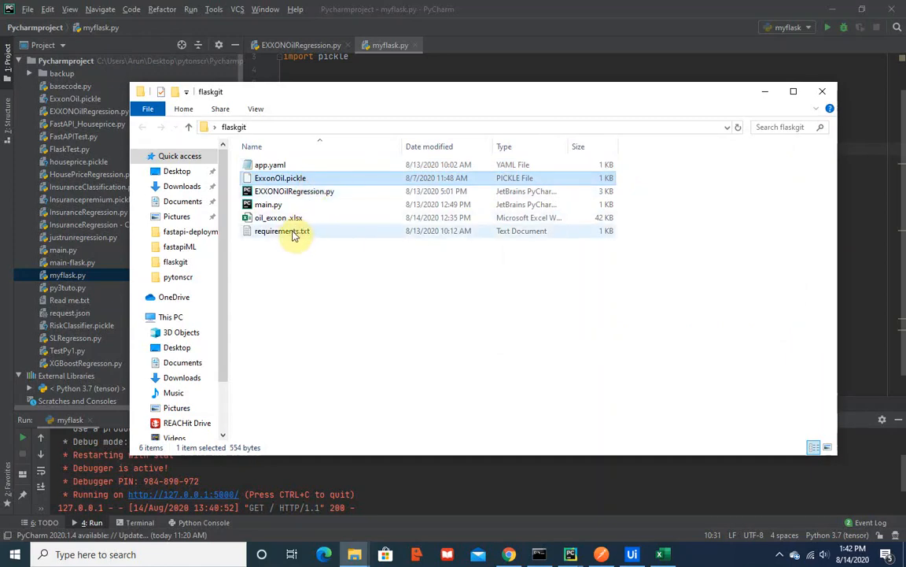
double_click(282, 230)
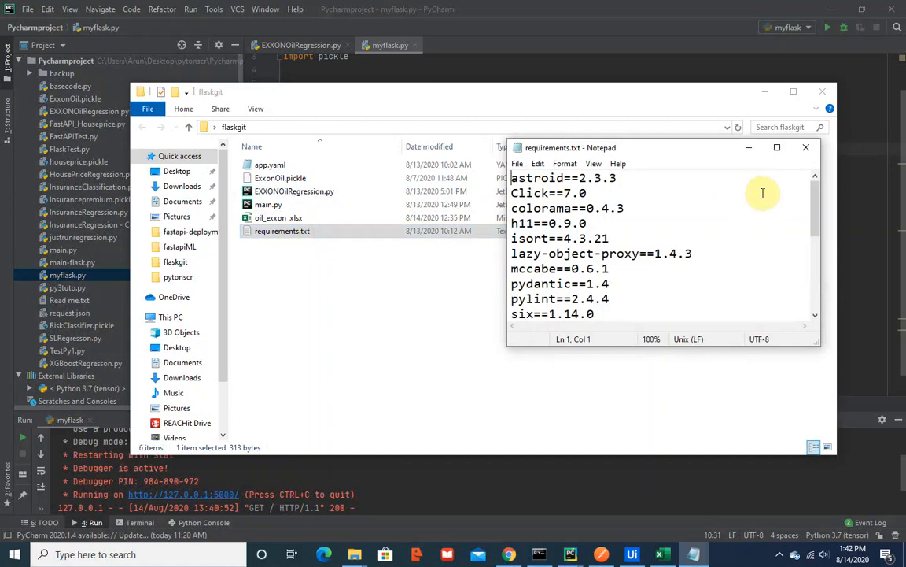
mouse_move(815, 202)
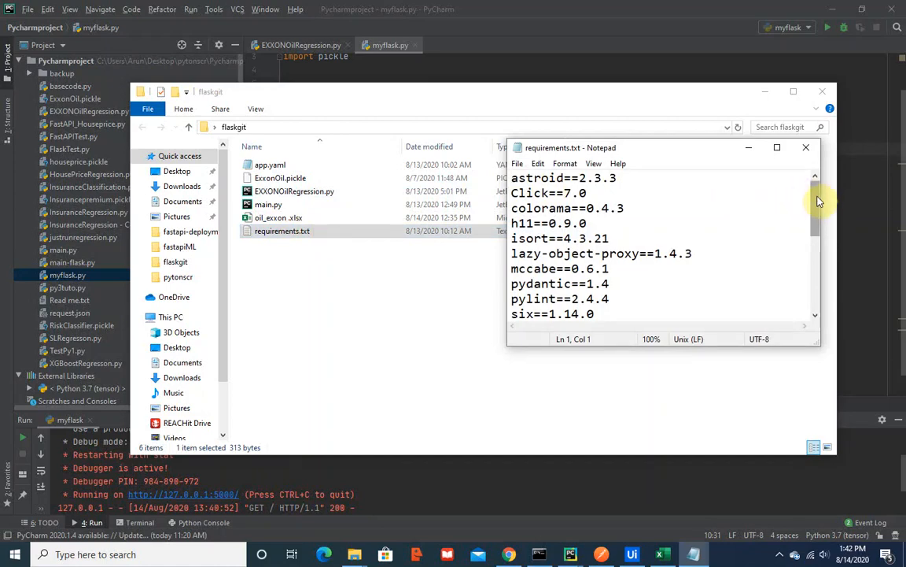
scroll(down, 3)
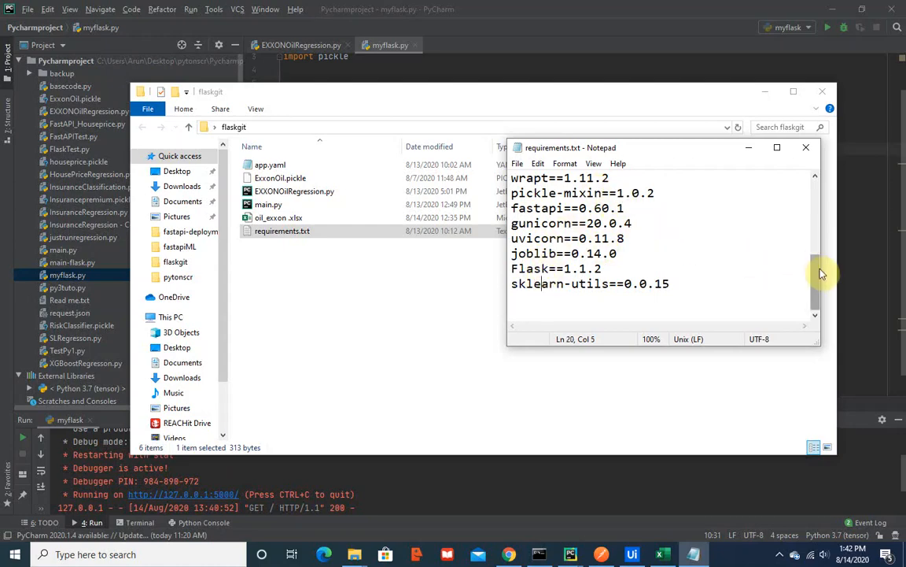
scroll(down, 3)
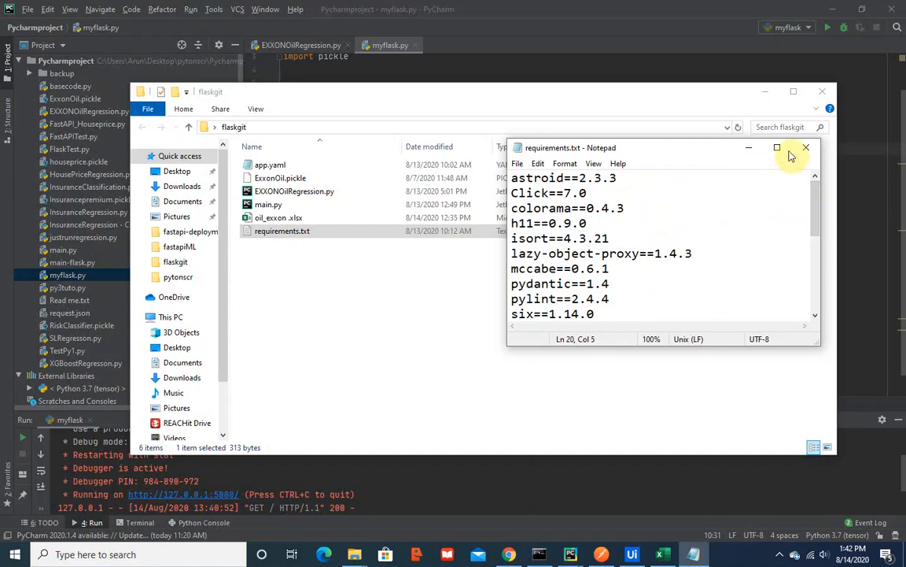
click(806, 148)
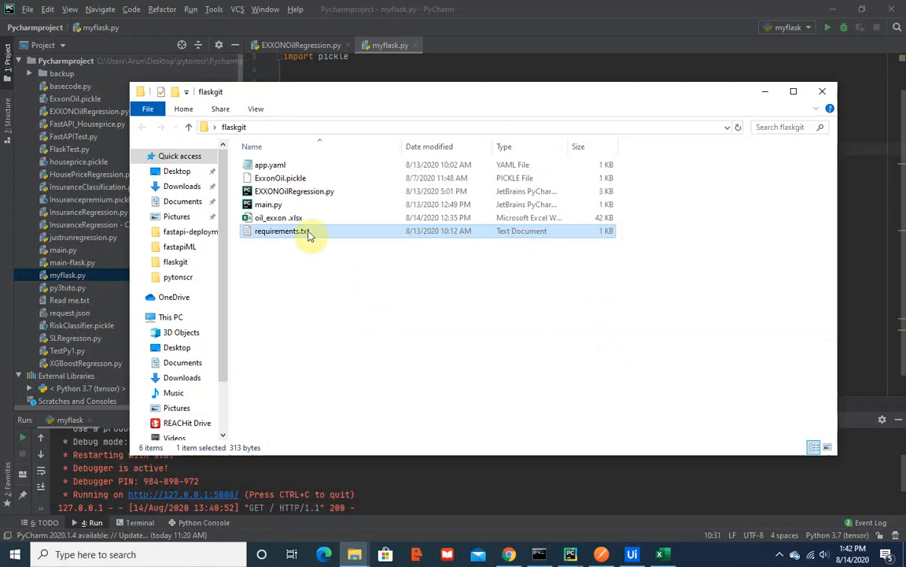
mouse_move(306, 192)
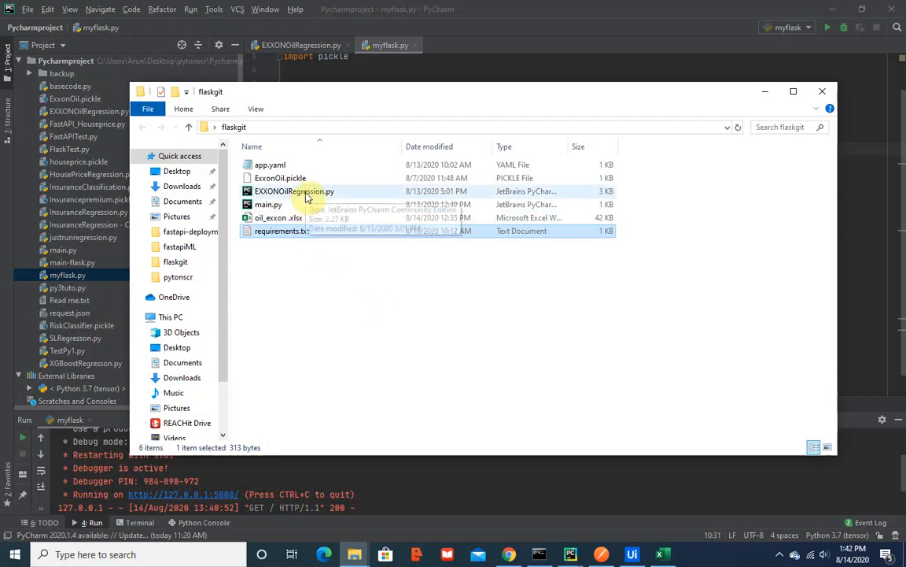
click(293, 192)
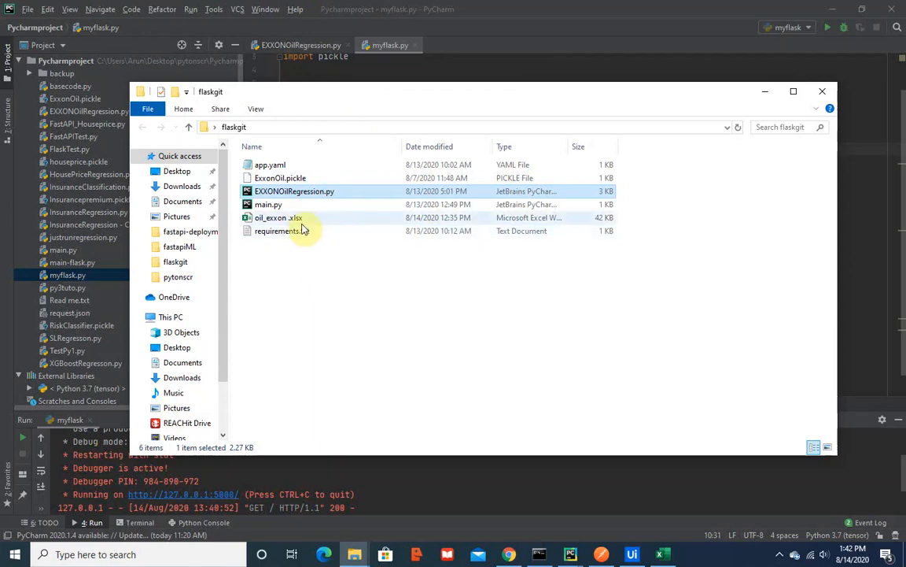
click(279, 217)
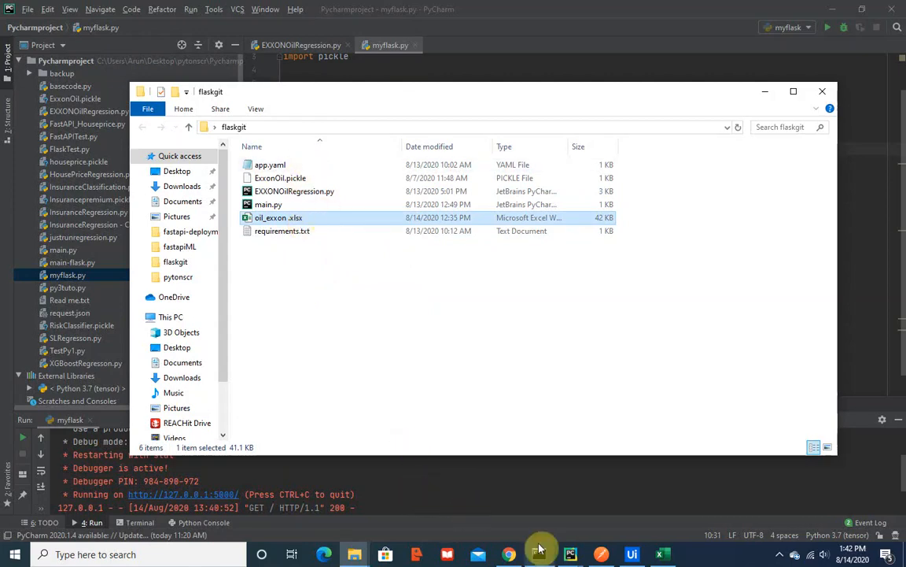
Show the GitHub FlaskMLRepo file listing, then move to the Google Cloud console page.
click(510, 554)
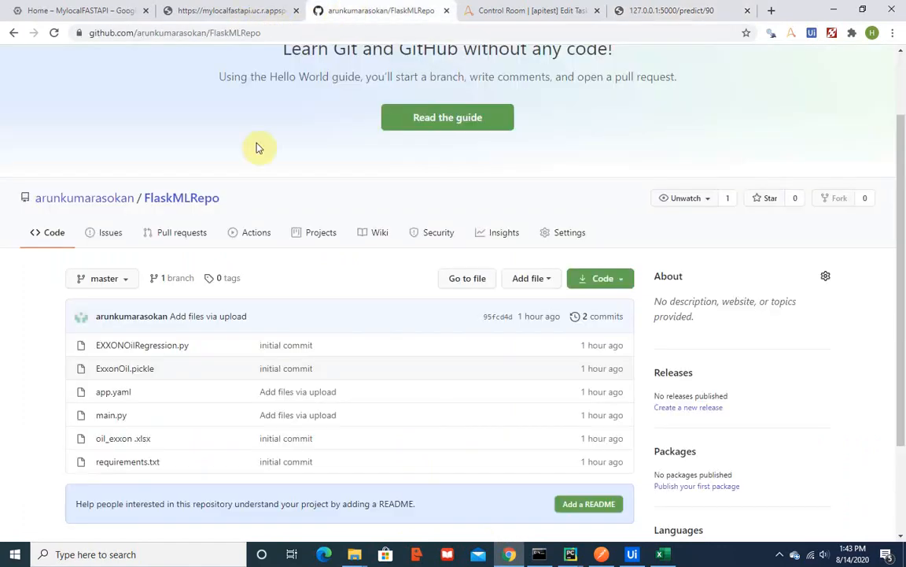
mouse_move(488, 497)
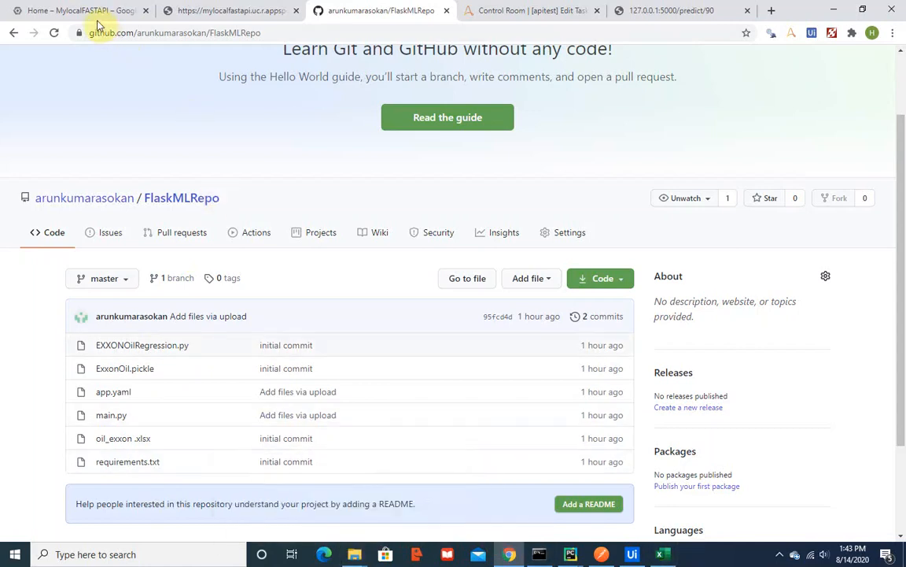
click(70, 9)
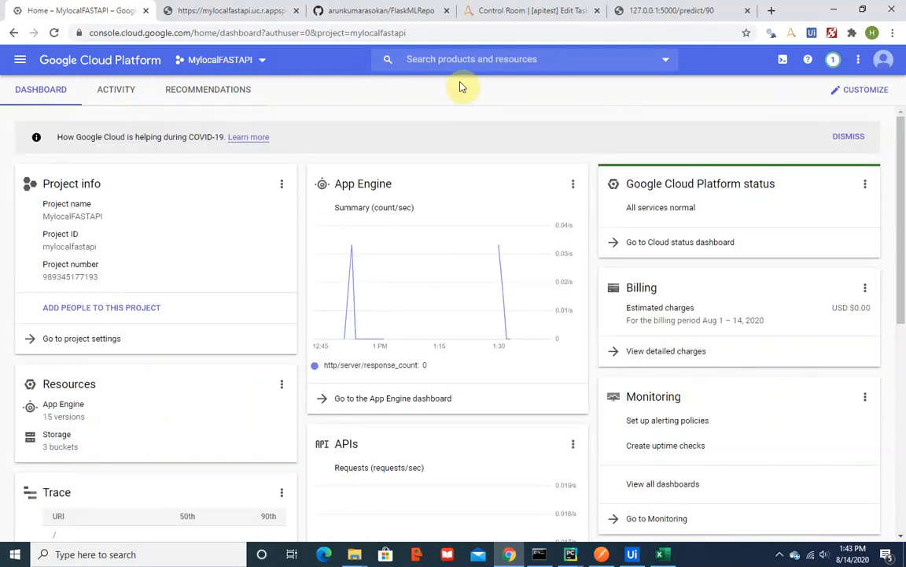
mouse_move(837, 390)
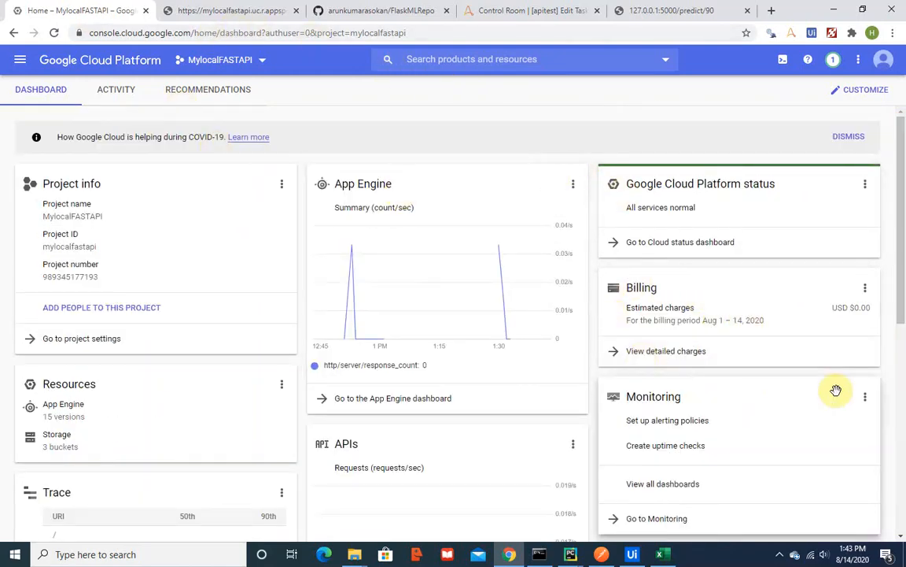
mouse_move(873, 359)
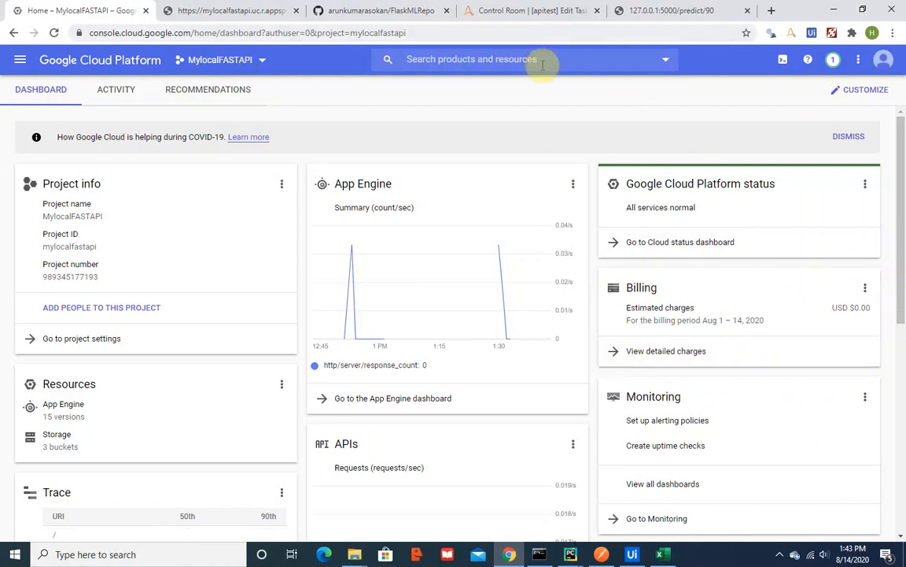
text(cloud)
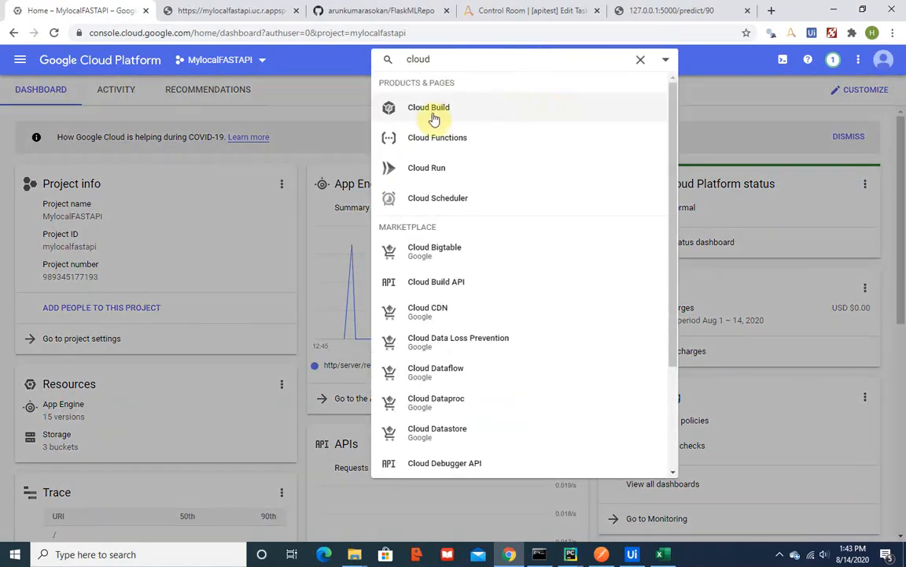
click(641, 60)
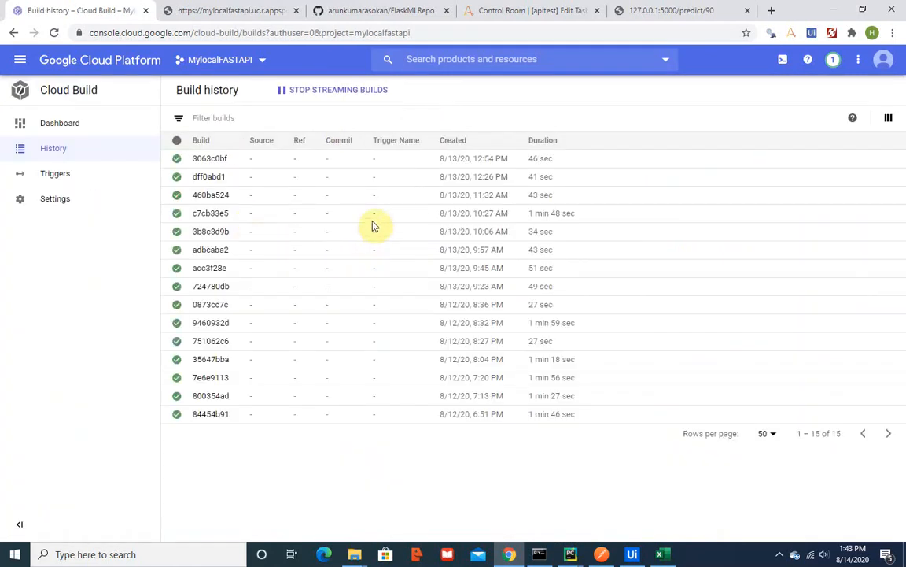
mouse_move(338, 218)
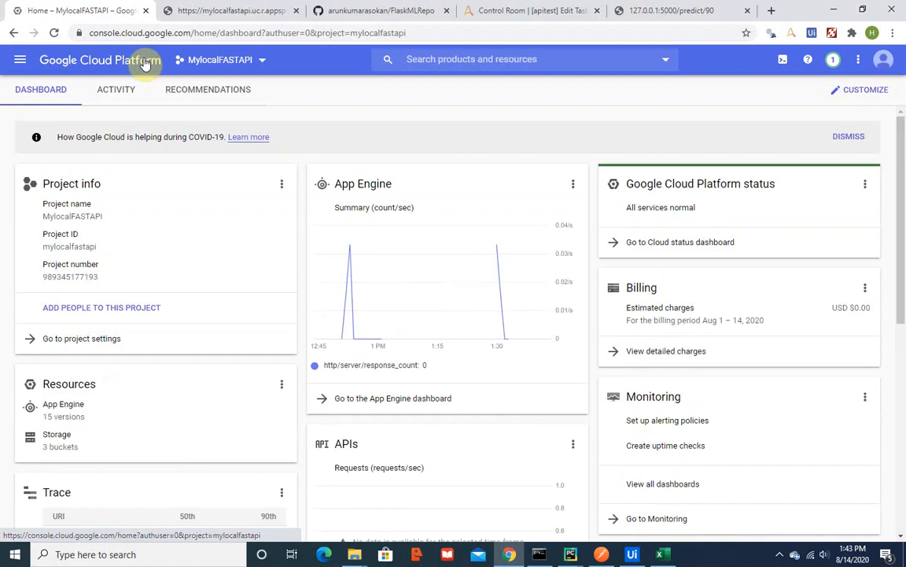
mouse_move(154, 62)
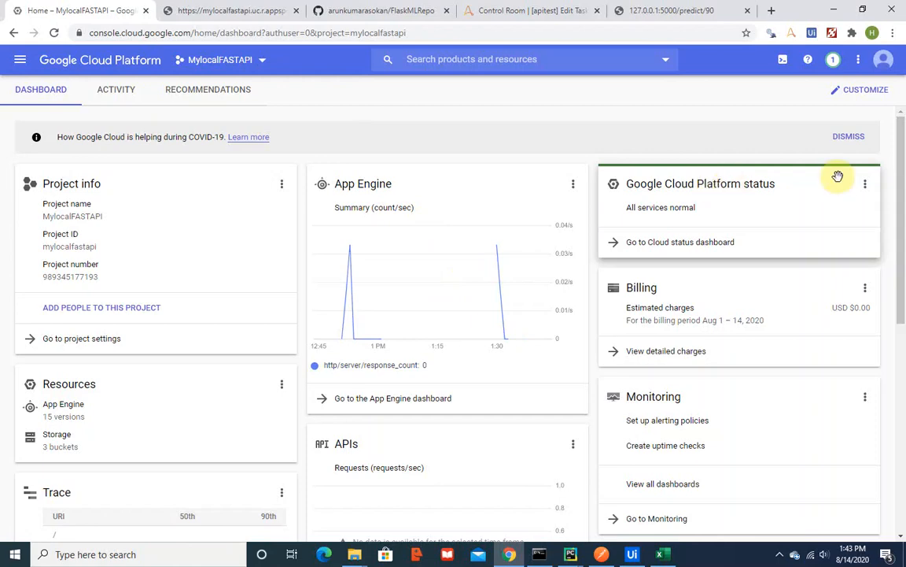
scroll(down, 3)
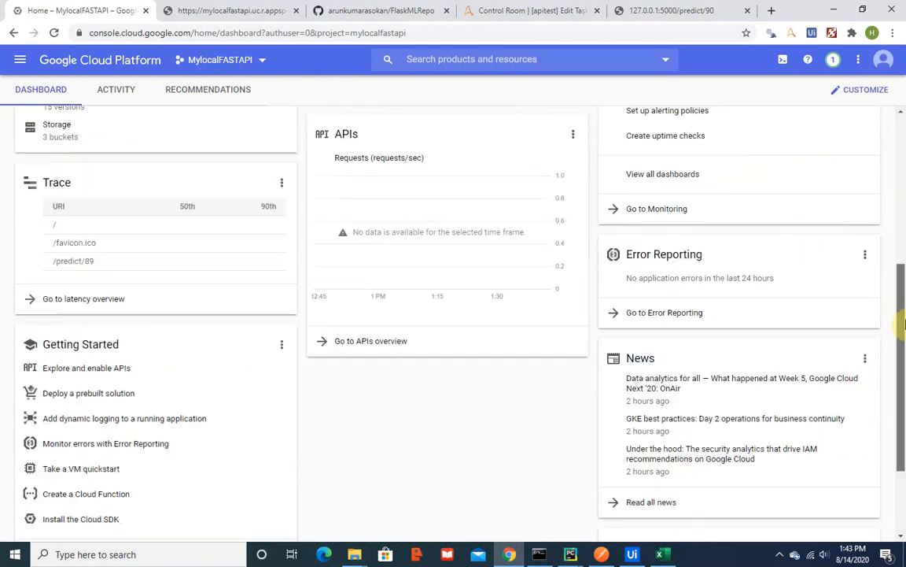
scroll(down, 3)
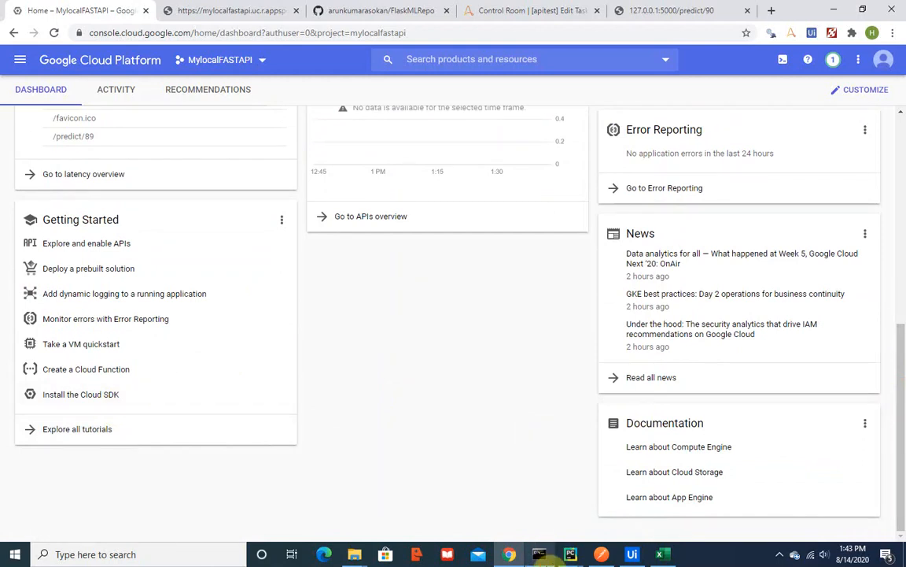
In the command prompt, choose mylocalfastapi as the gcloud deploy project and confirm it.
click(539, 554)
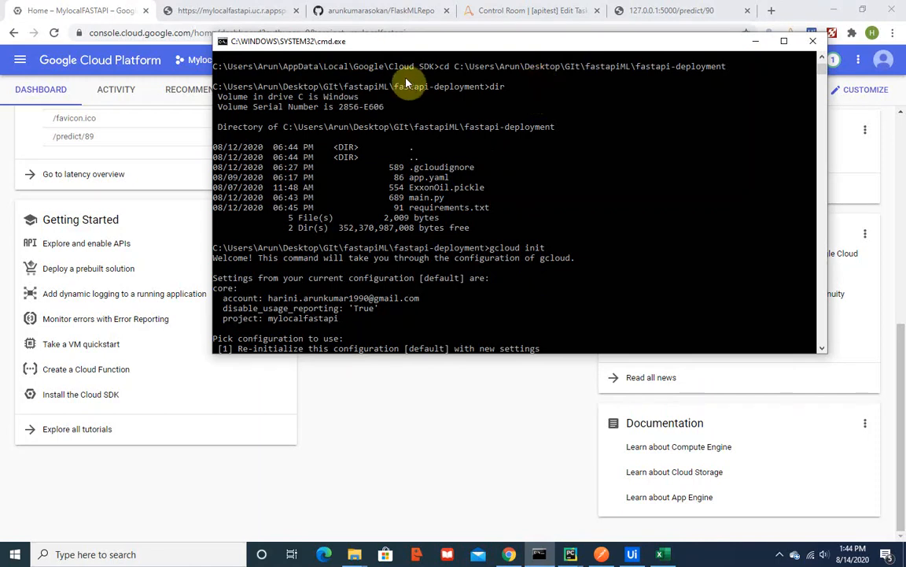
mouse_move(449, 85)
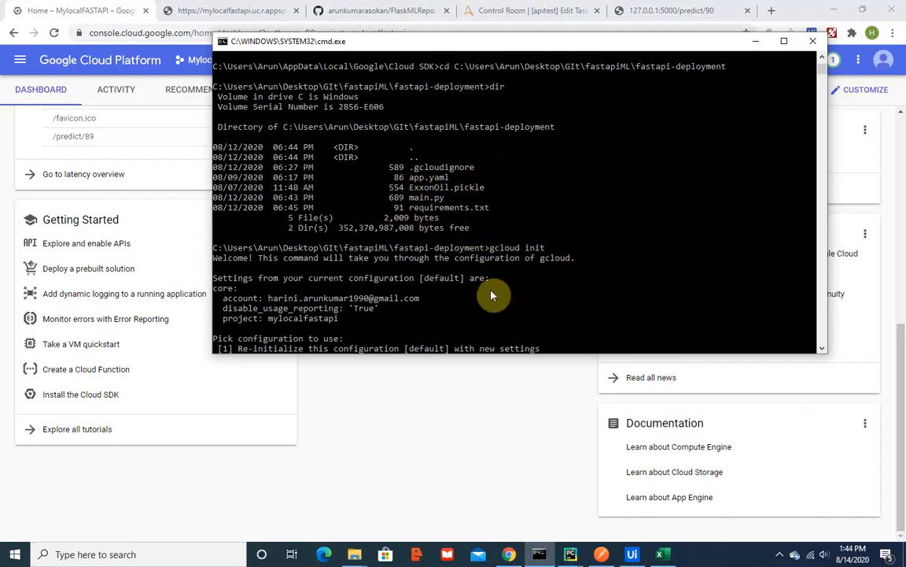
mouse_move(503, 260)
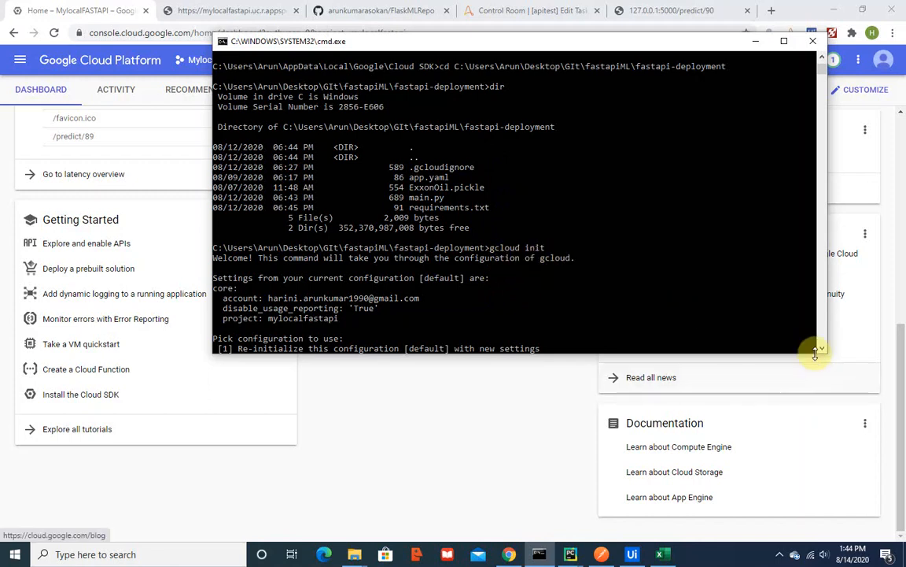
mouse_move(825, 353)
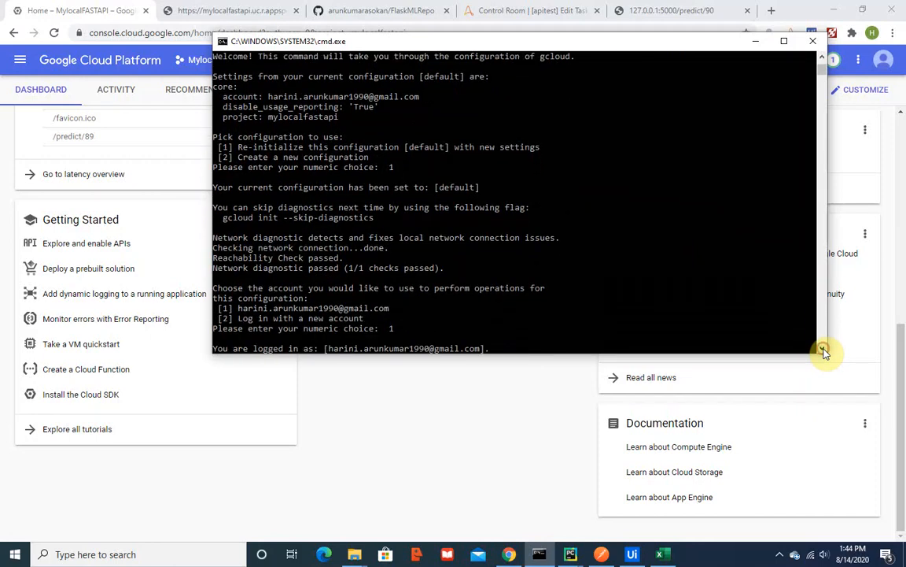
key(enter)
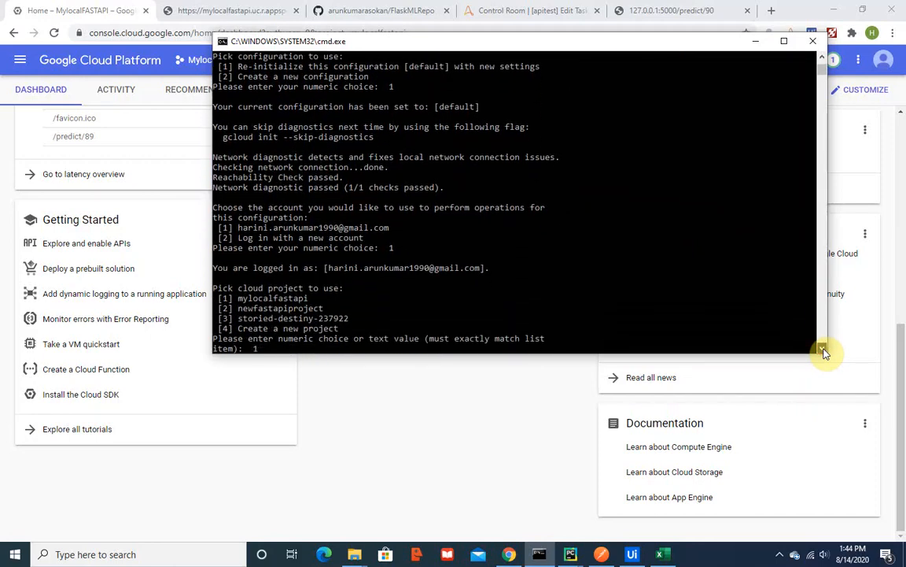
key(enter)
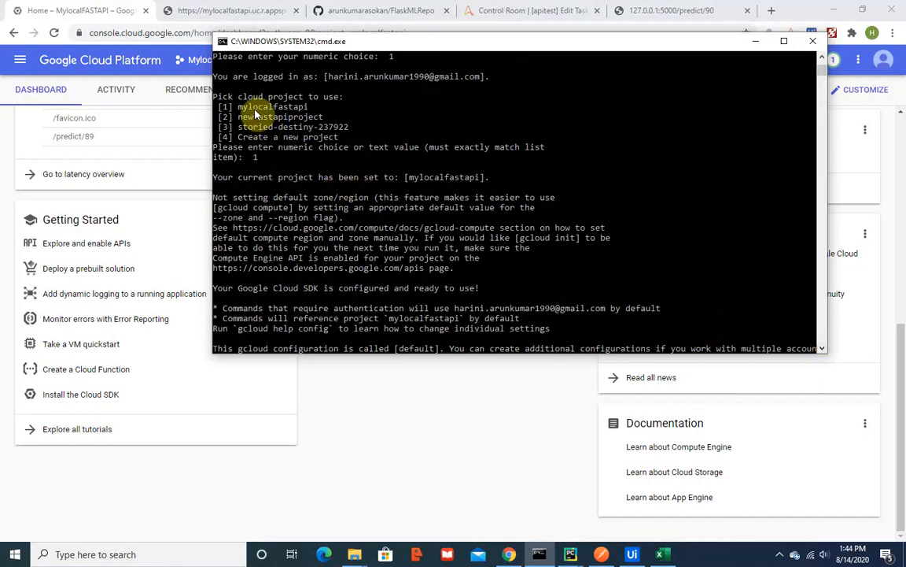
mouse_move(810, 348)
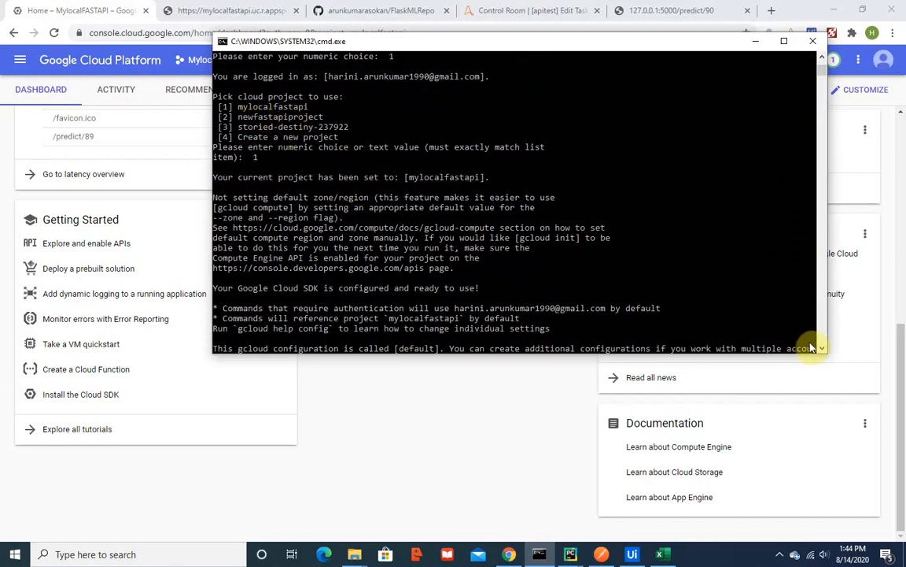
Pick region 14 (us-central) and answer Y to start deploying the App Engine service.
scroll(down, 3)
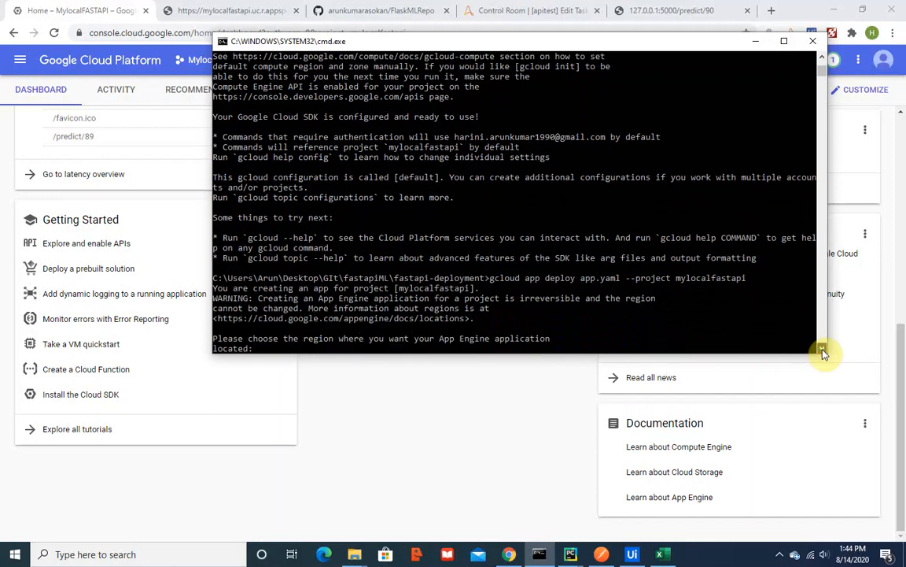
scroll(down, 3)
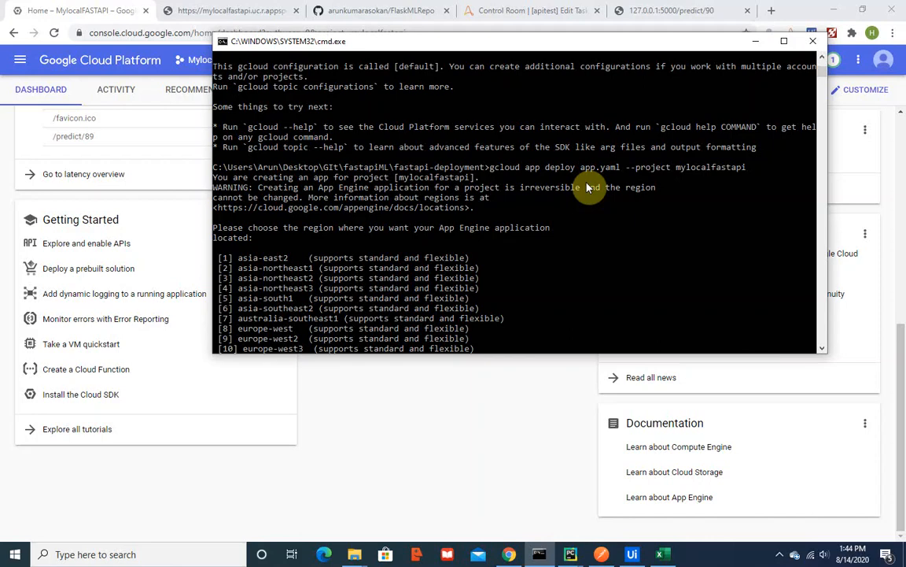
mouse_move(397, 239)
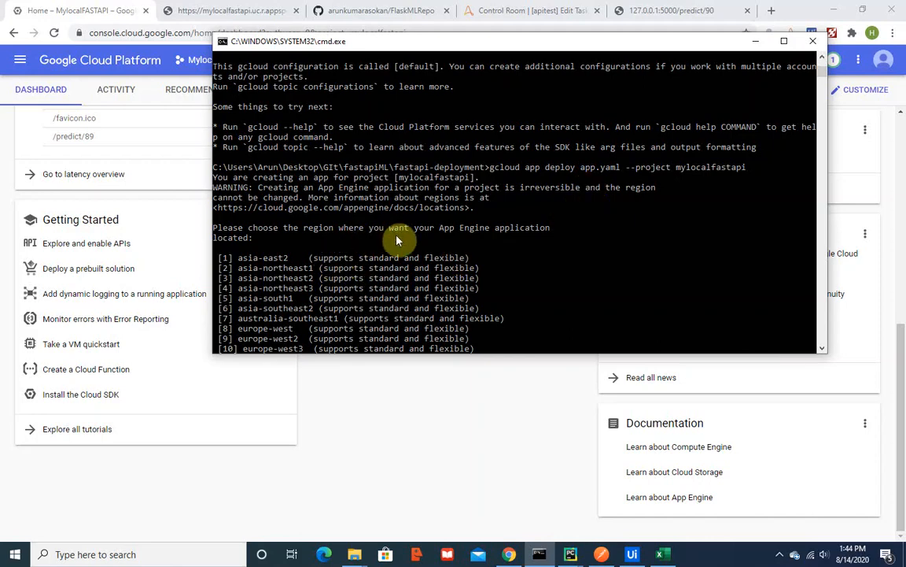
mouse_move(825, 352)
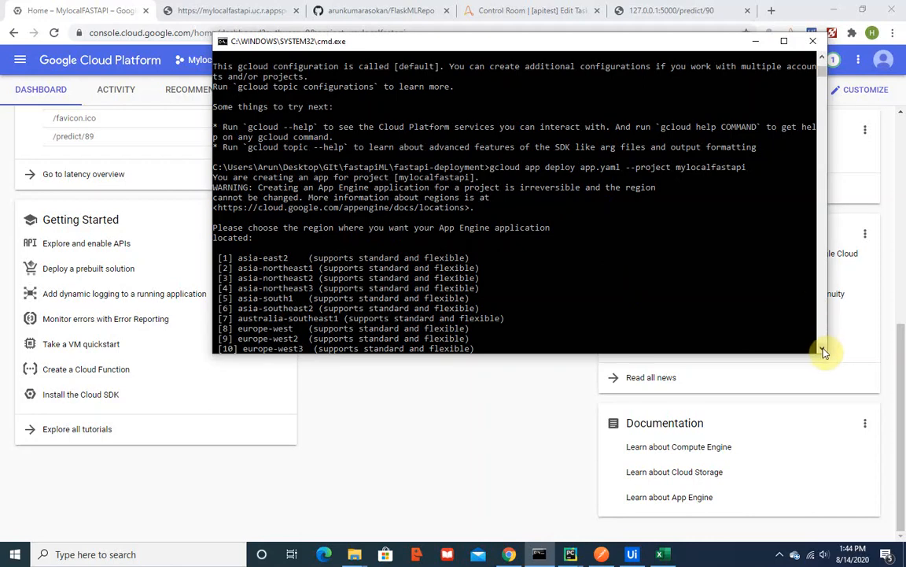
scroll(down, 3)
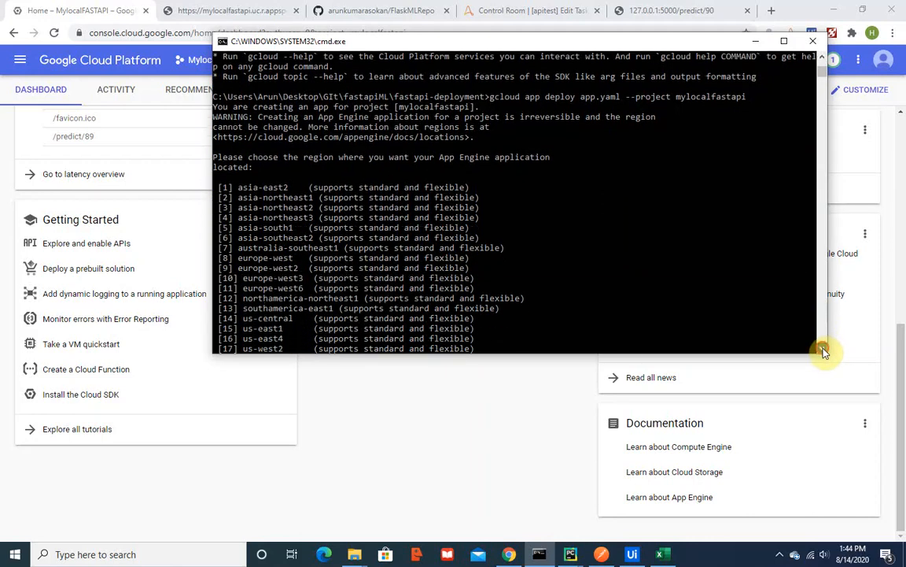
text(14)
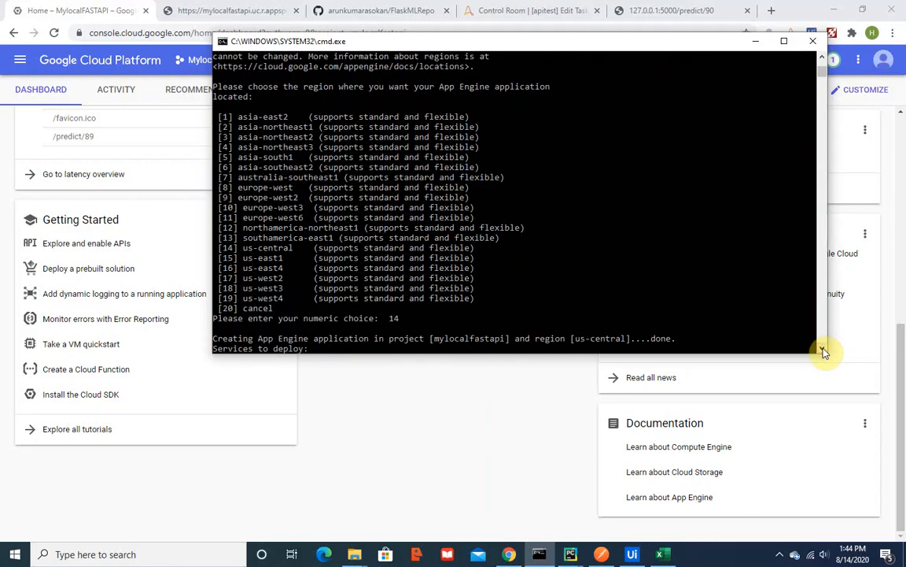
mouse_move(590, 318)
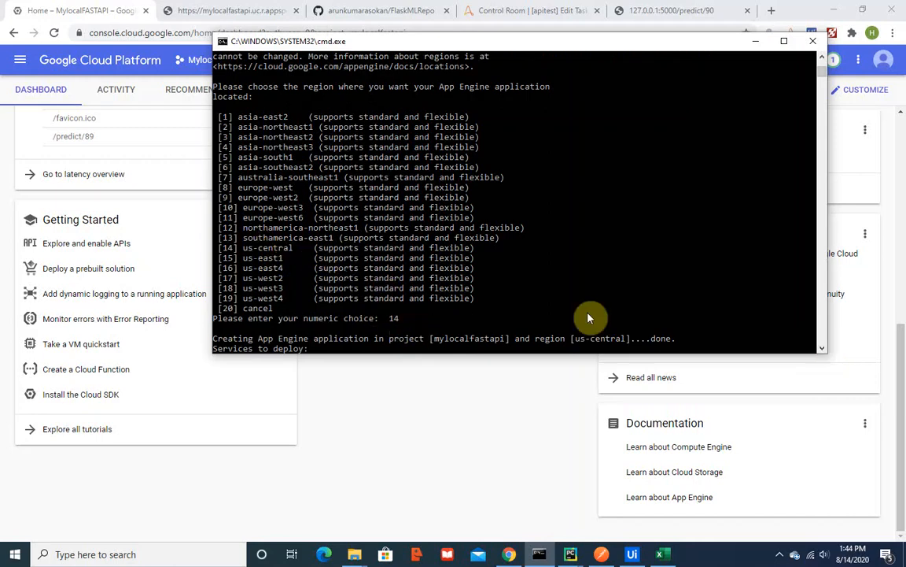
mouse_move(825, 351)
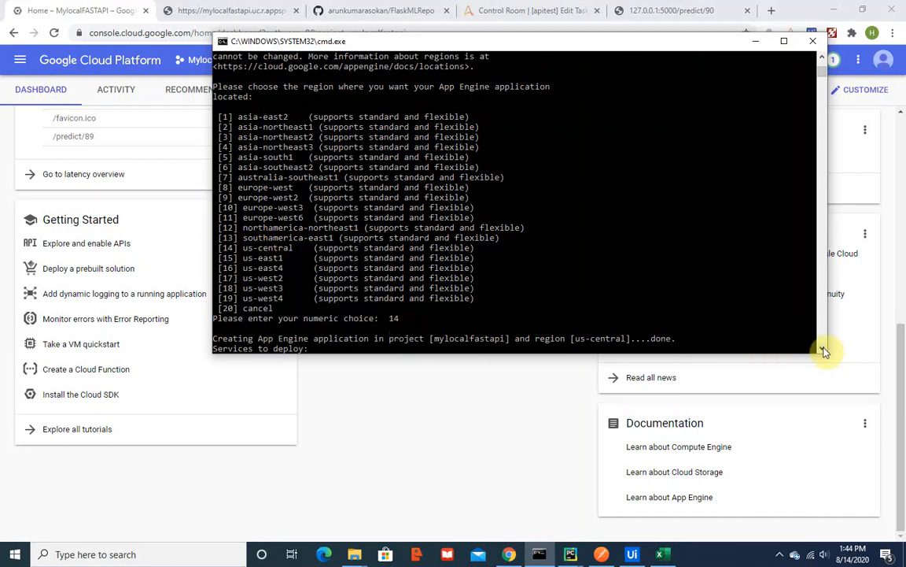
text(Y/n)?  Y)
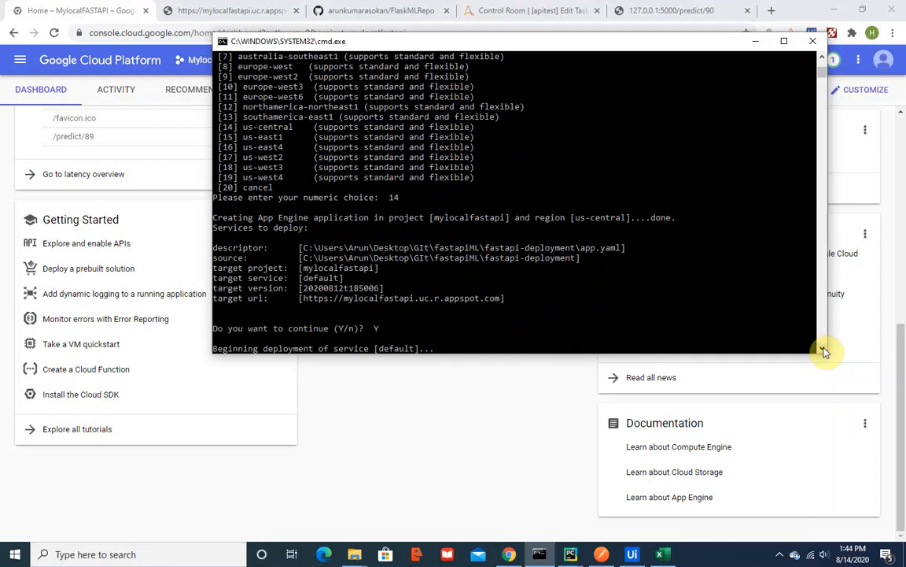
mouse_move(418, 305)
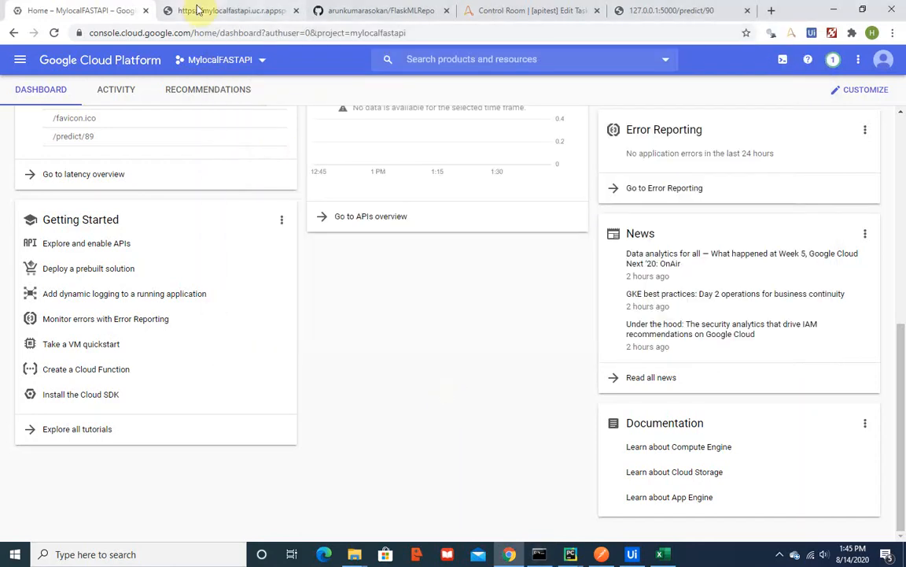
Check the appspot /predict JSON and the root Hello World page, then go to the Control Room tab.
click(228, 10)
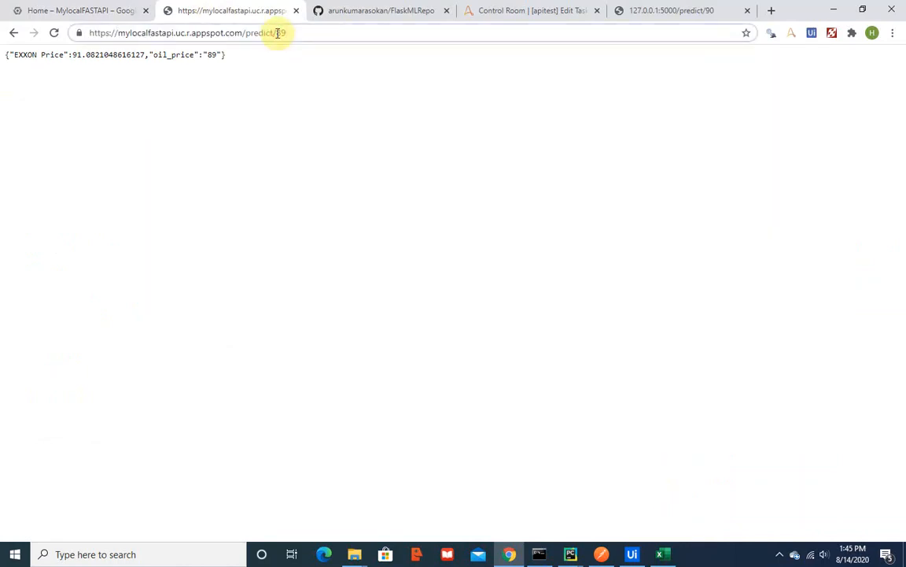
click(275, 32)
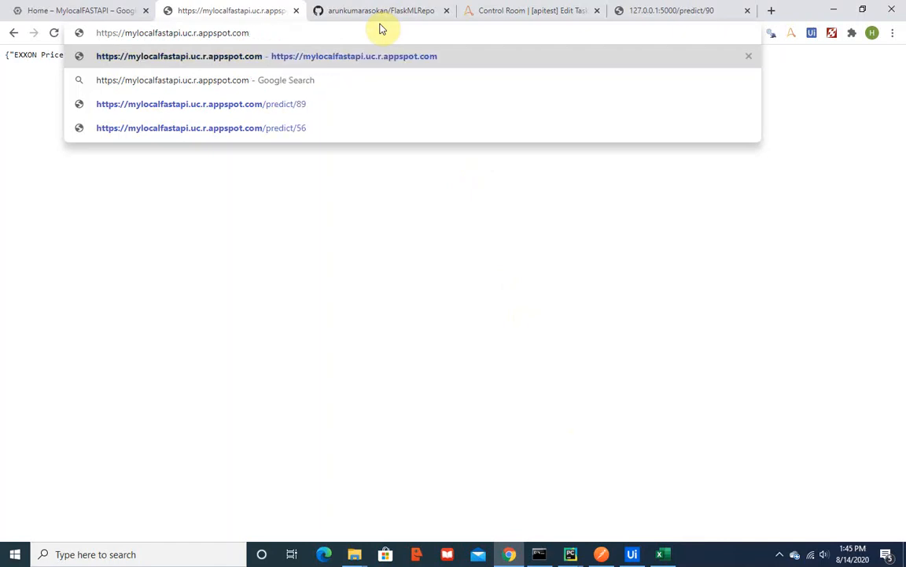
text(/)
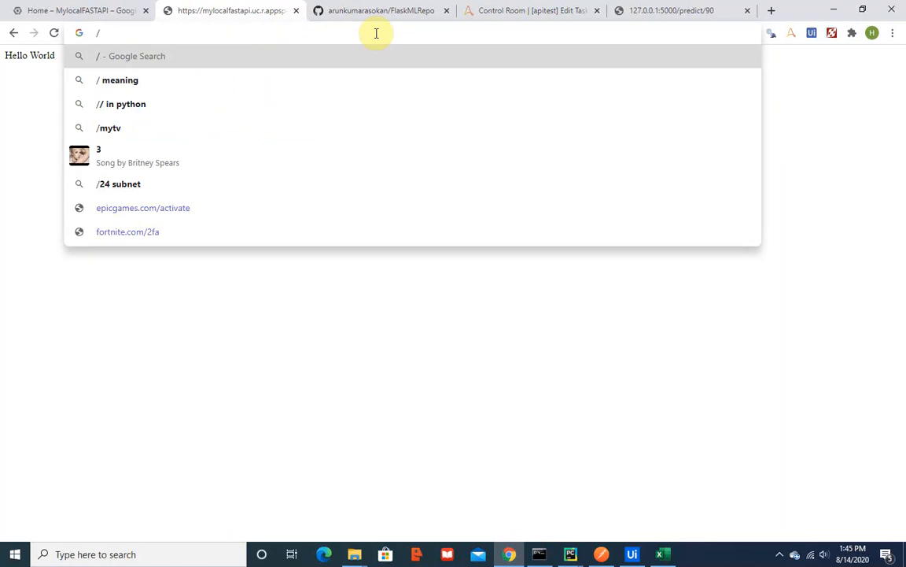
click(532, 9)
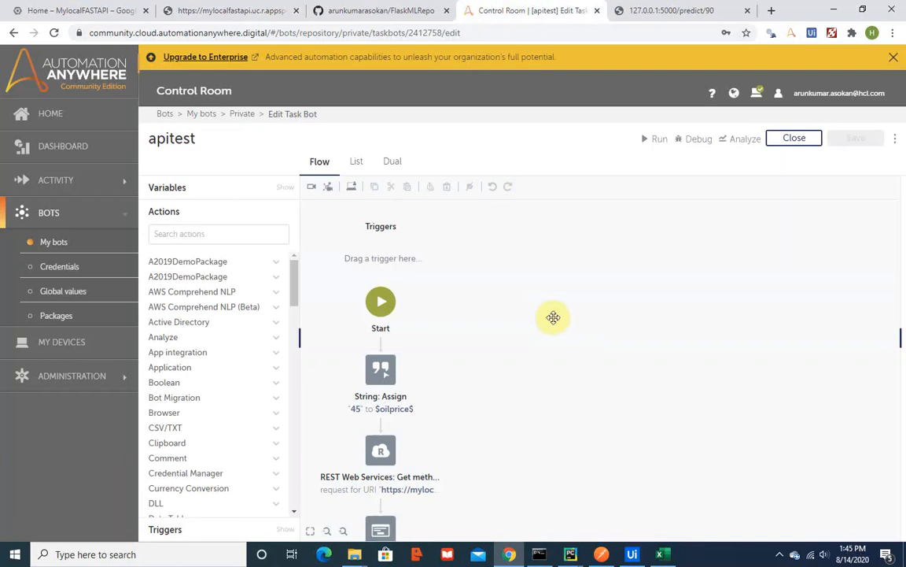
Switch to UiPath Studio and its workflow containing the HTTP Request activity.
scroll(down, 3)
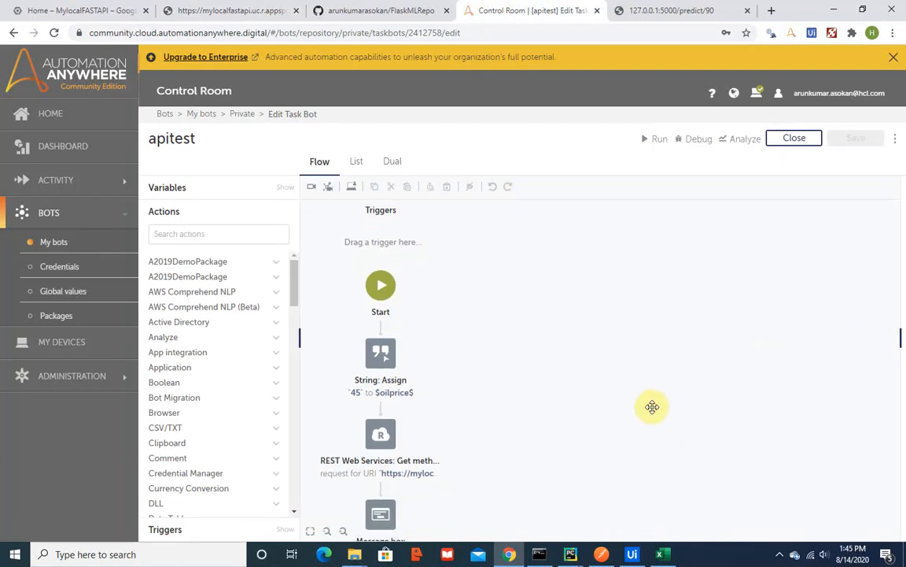
scroll(down, 3)
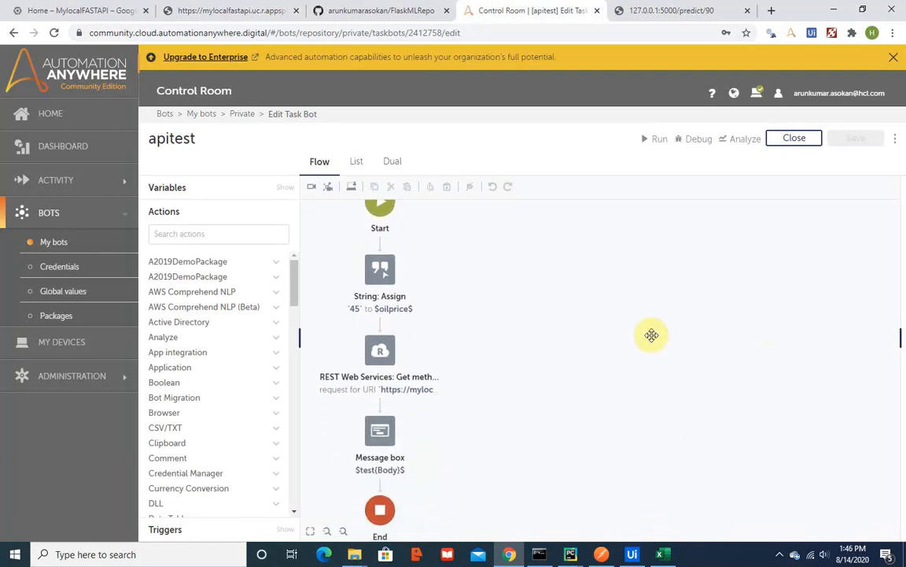
mouse_move(611, 345)
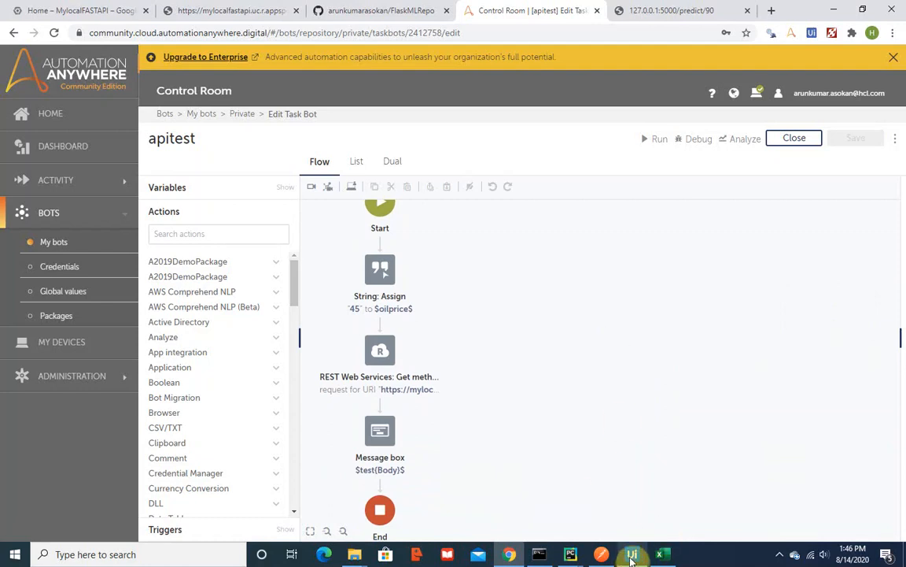
click(632, 554)
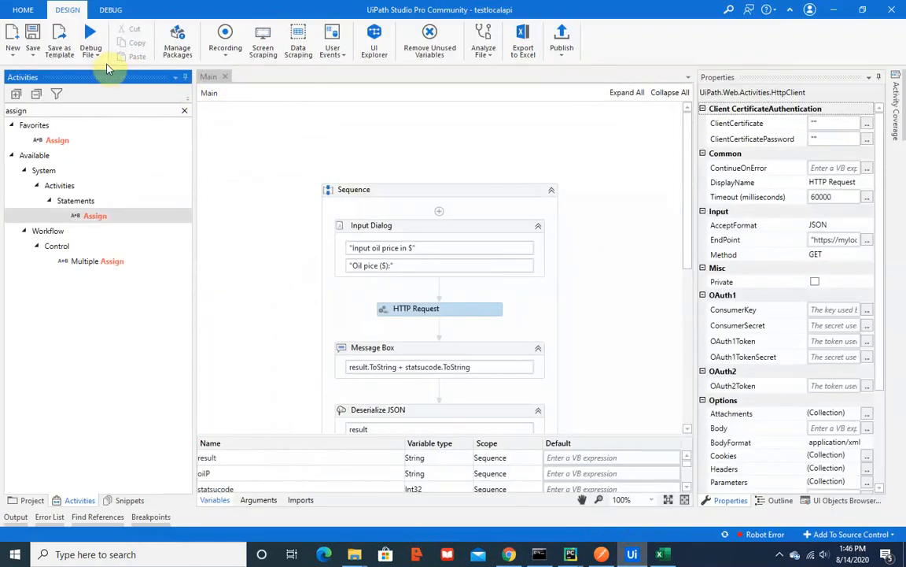
click(91, 39)
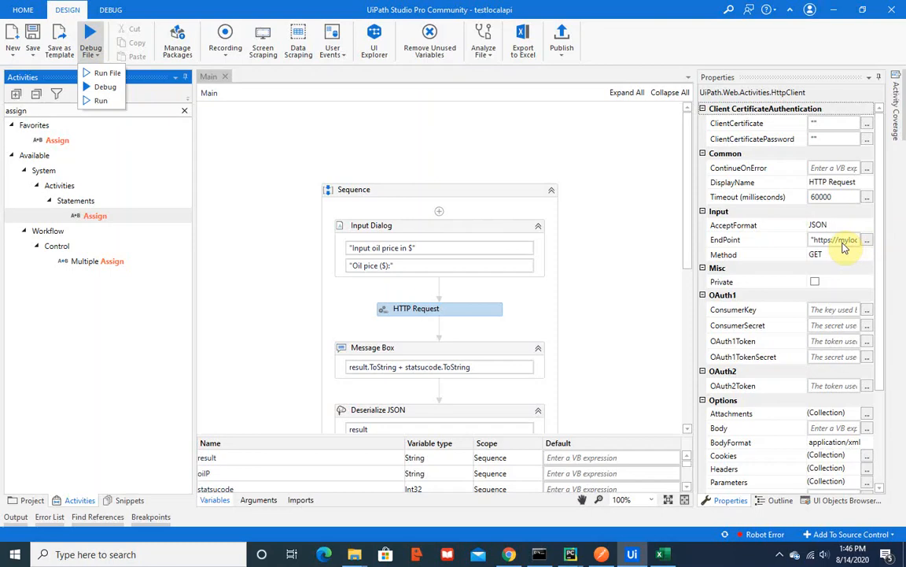
Set the HTTP Request EndPoint to the appspot predict URL plus oilP in the Expression Editor.
click(834, 240)
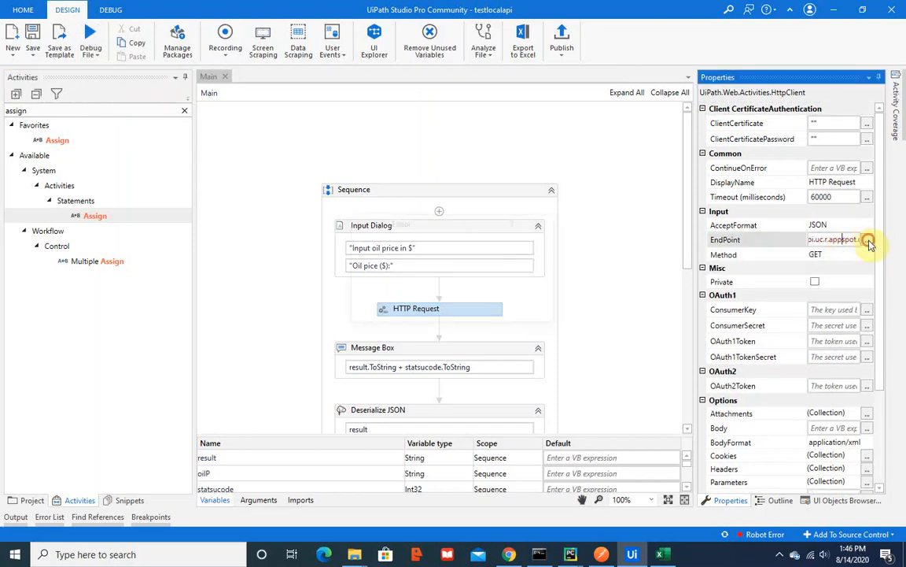
click(868, 239)
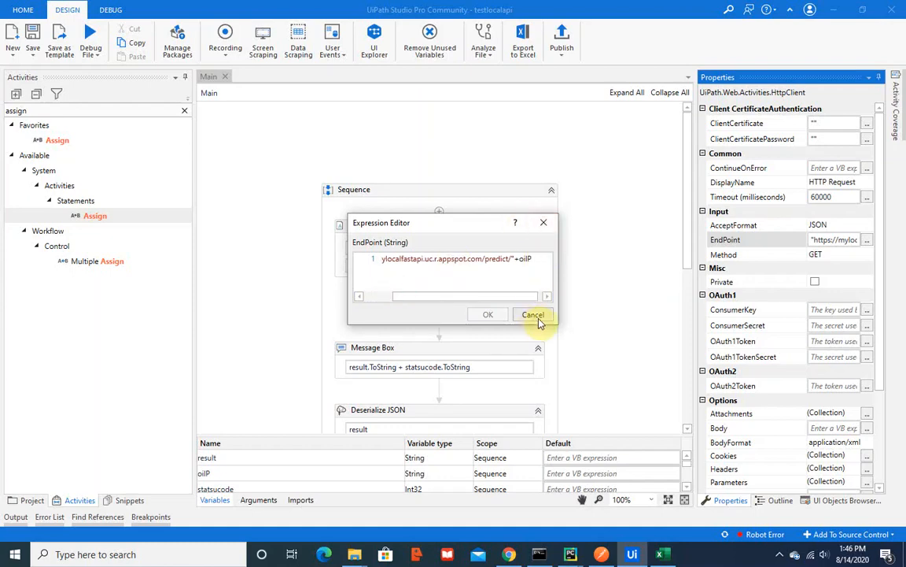
click(532, 314)
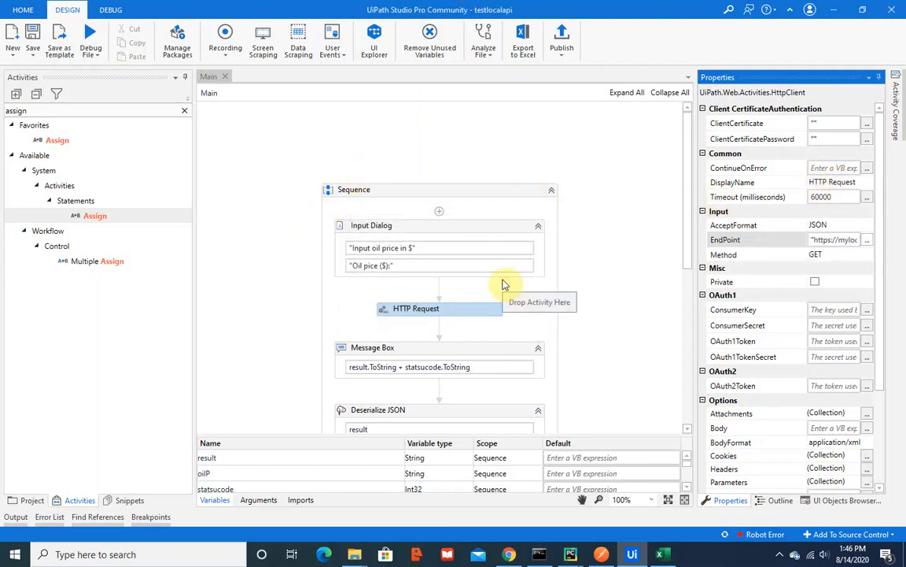
Run the workflow for oil price 90 and acknowledge the predicted Exxon price message (status 200).
click(92, 39)
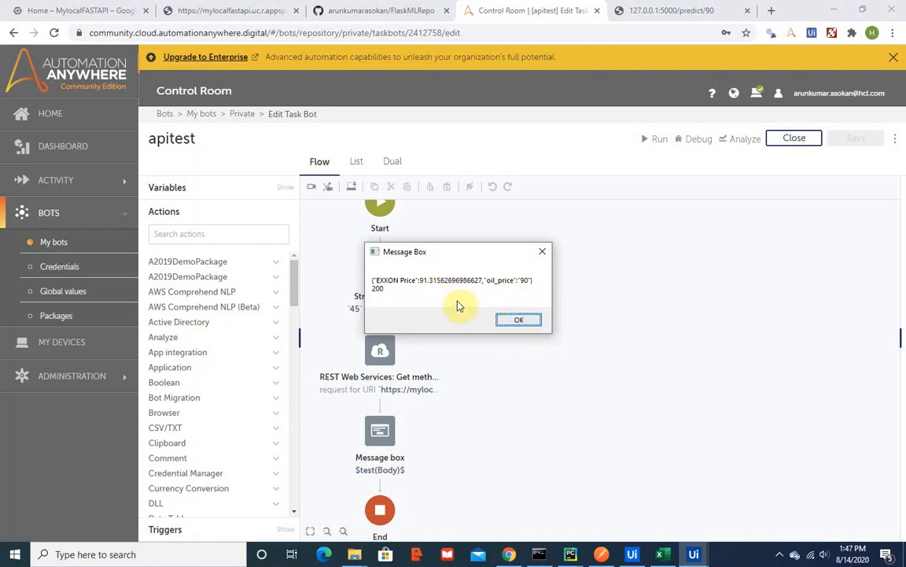
click(518, 320)
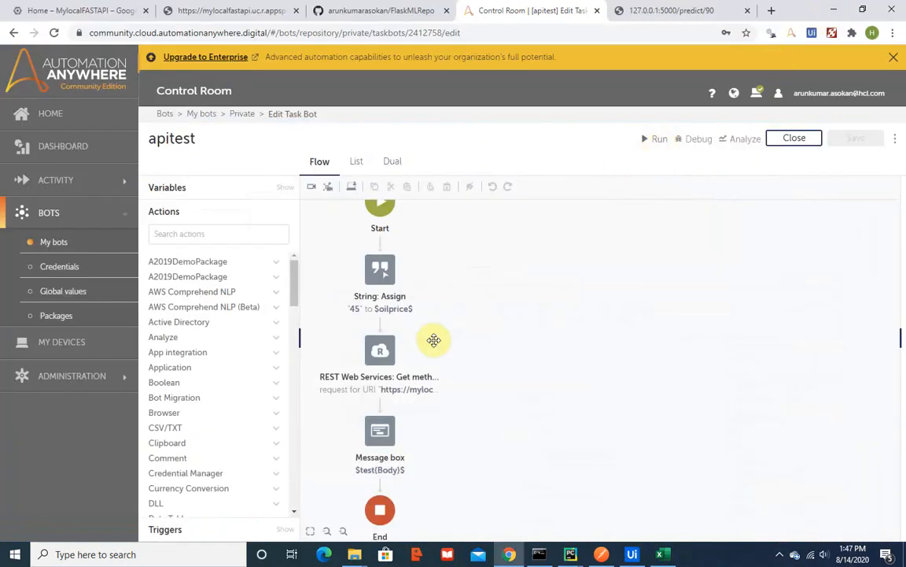
mouse_move(406, 315)
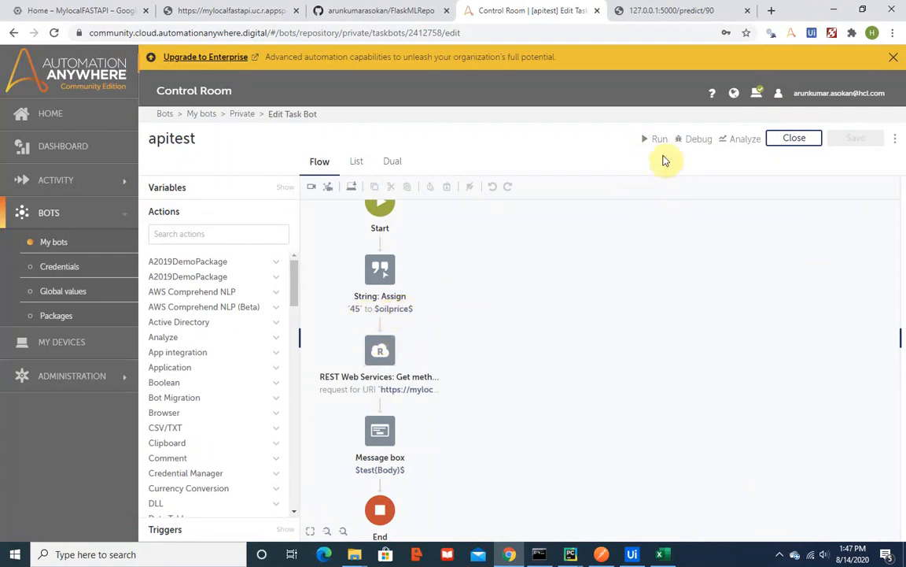
mouse_move(659, 139)
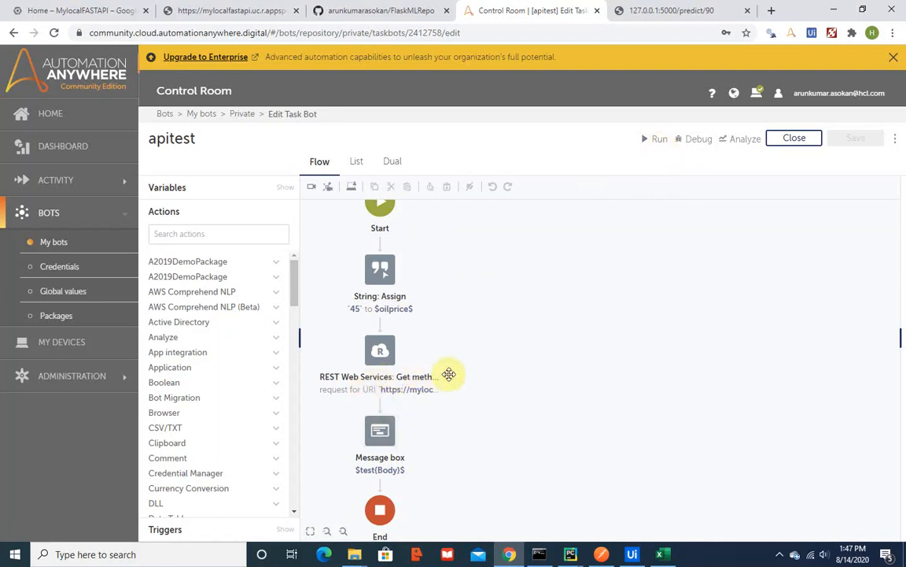
Run the apitest bot for oil price 45, then dismiss its prediction message and success notice.
click(659, 139)
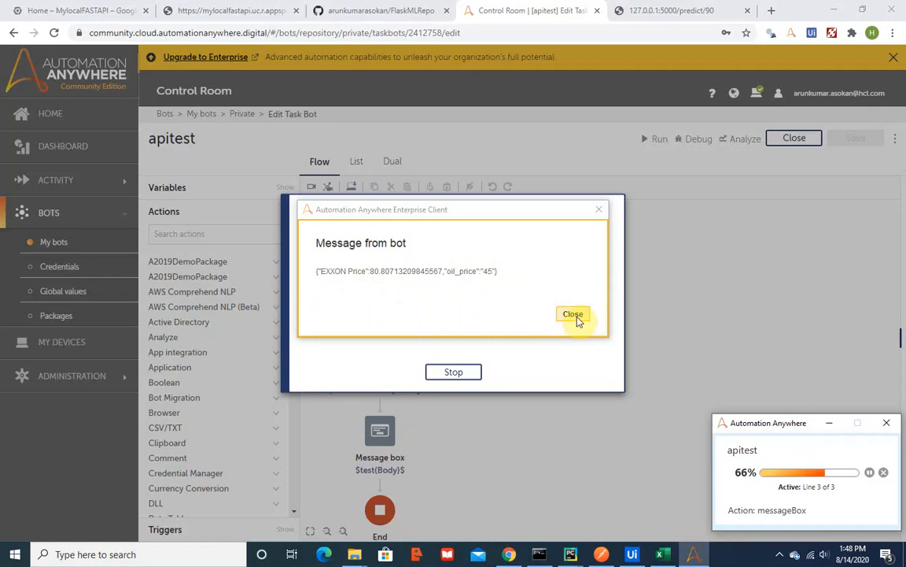
click(573, 314)
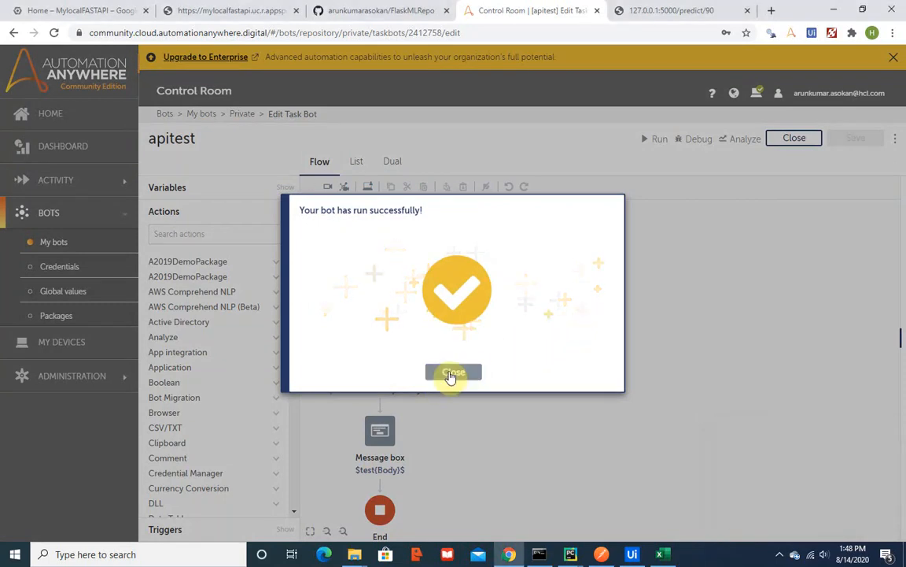
click(453, 371)
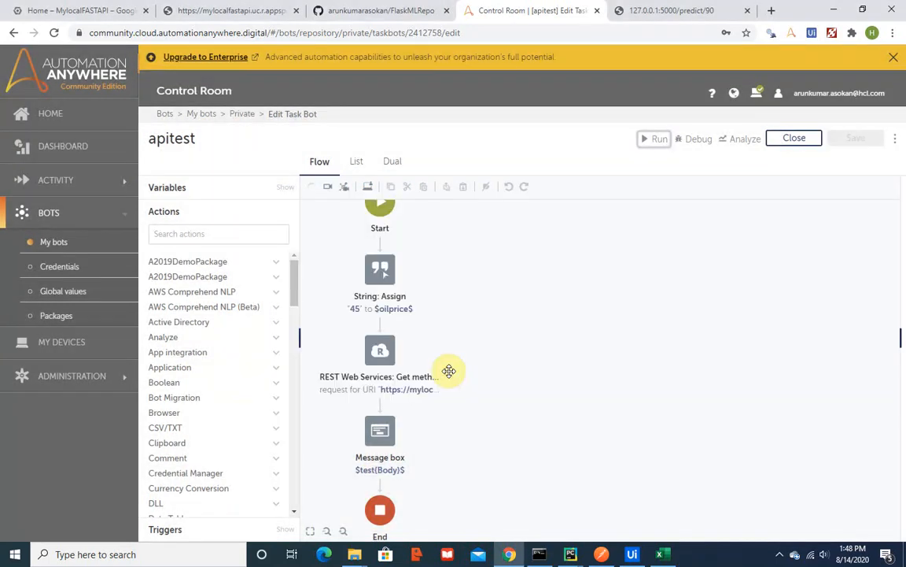
mouse_move(423, 75)
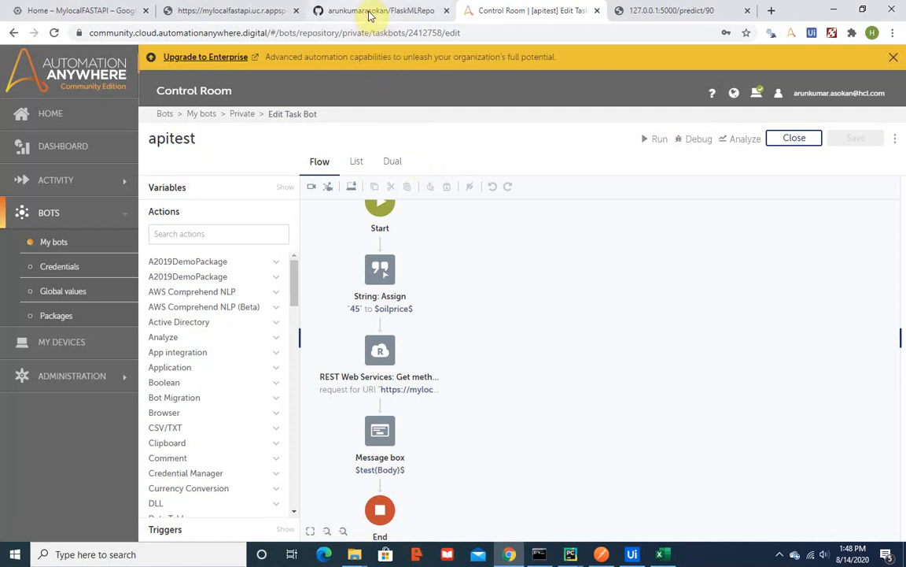
Return to the GitHub FlaskMLRepo page listing the six project files.
click(381, 9)
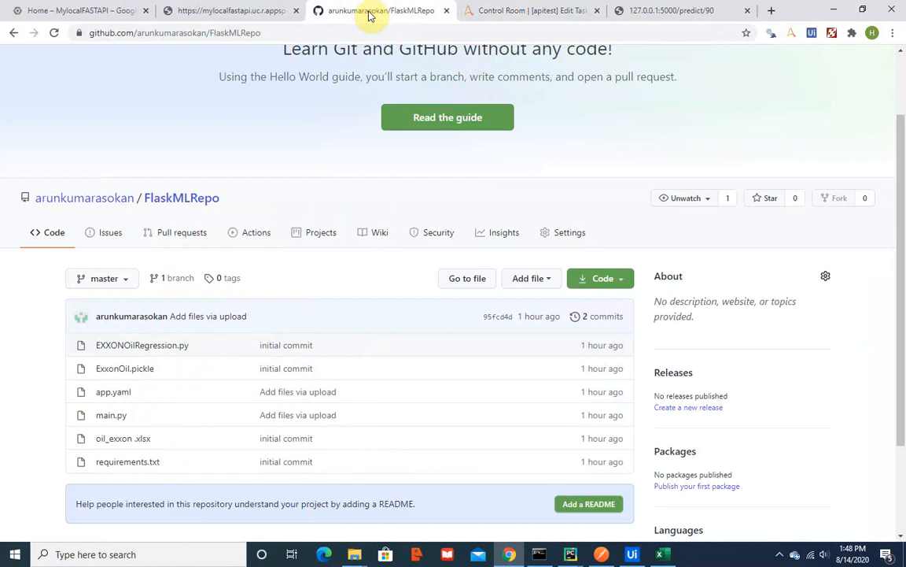